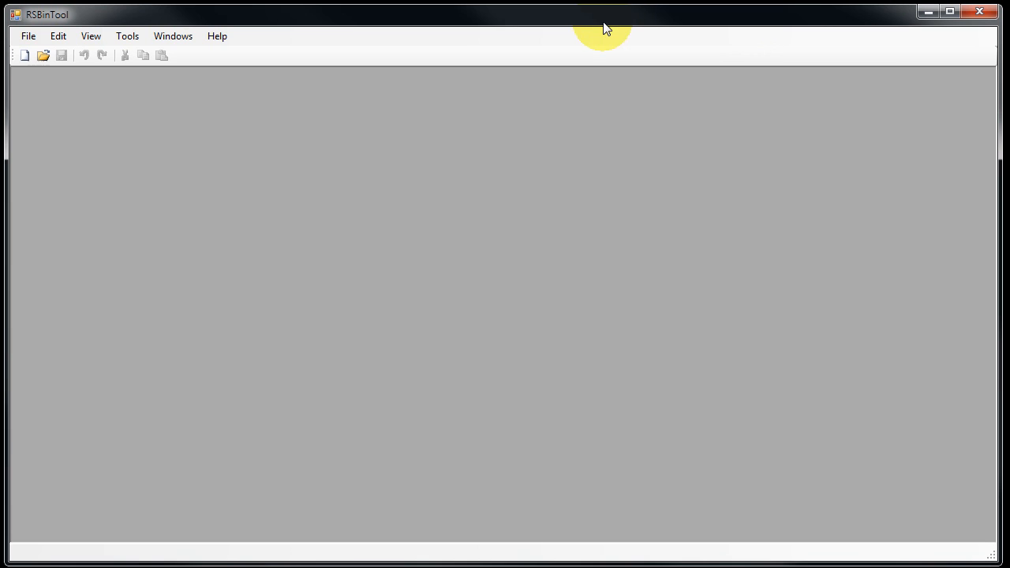
mouse_move(44, 55)
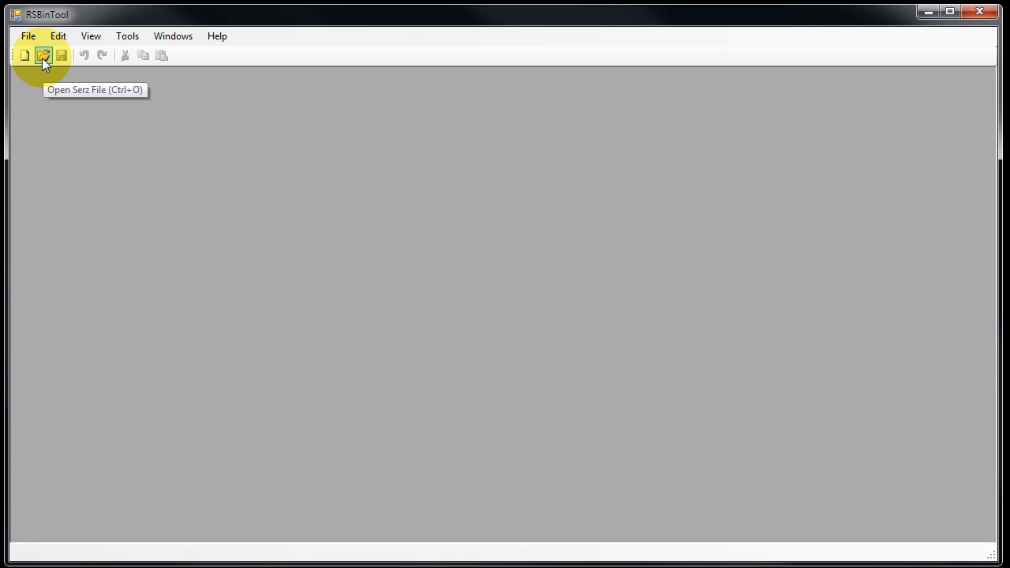
Open RSBinTool's Open Serz File dialog showing the RailWorks install folder
left_click(44, 56)
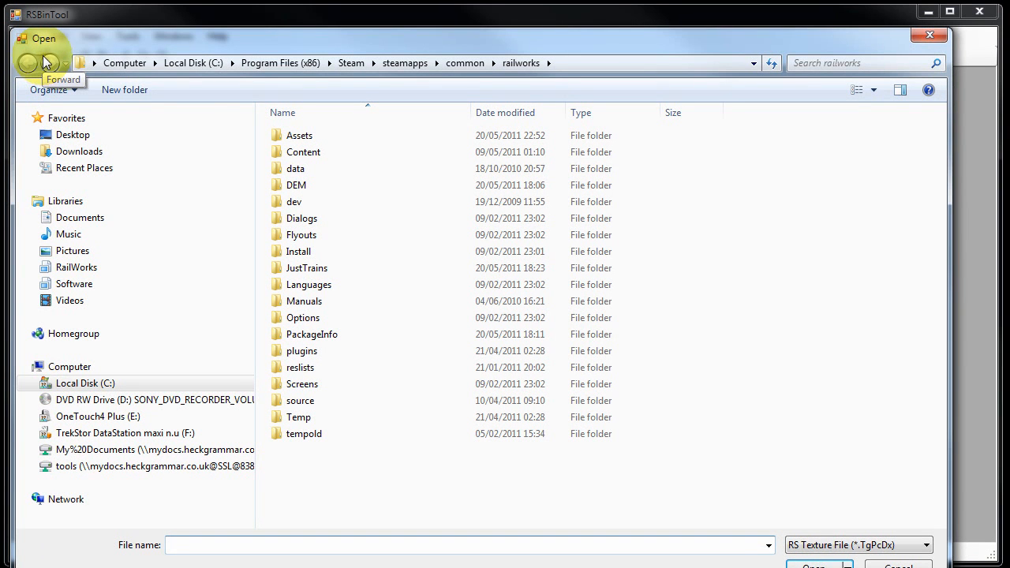
left_click(299, 135)
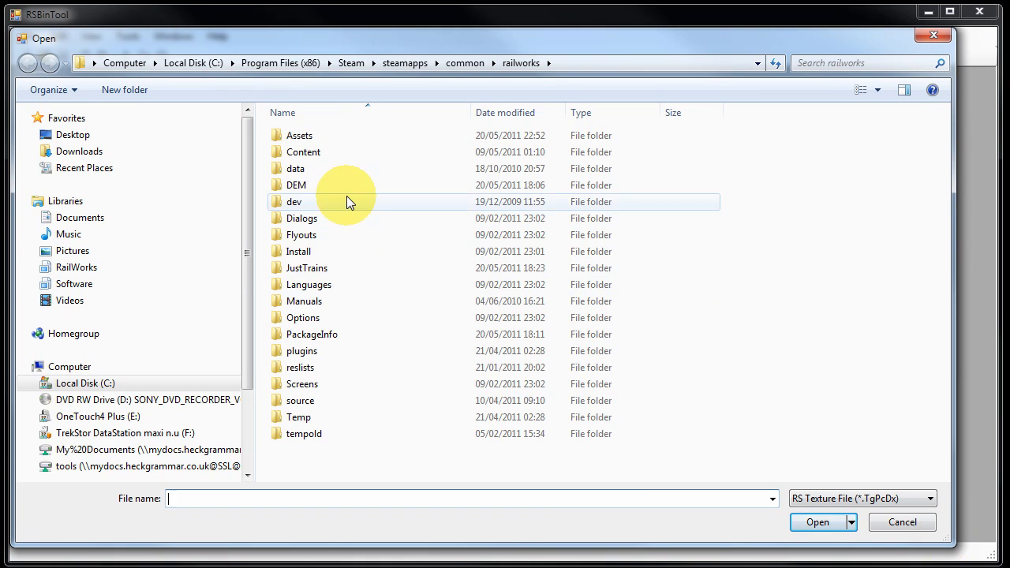
Navigate Assets > UKTS_FP > Housing > JN > Scenery > buildings > Textures
double_click(299, 135)
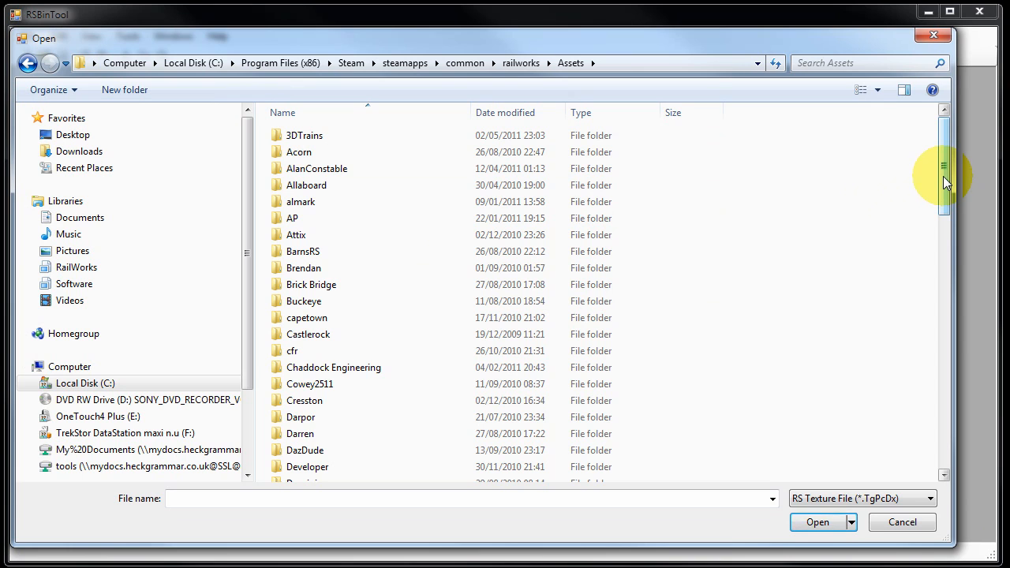
scroll("down", 3)
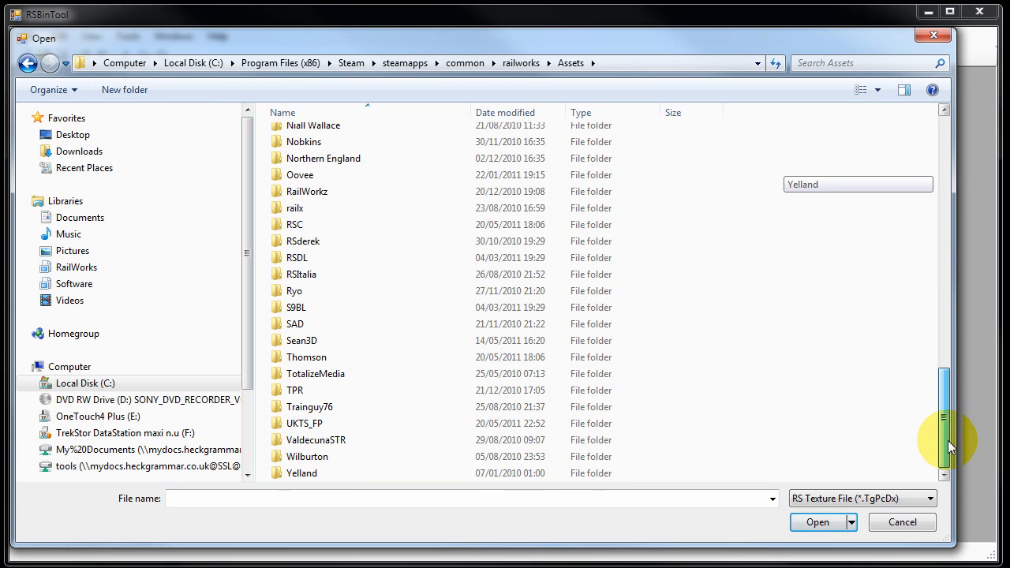
double_click(304, 422)
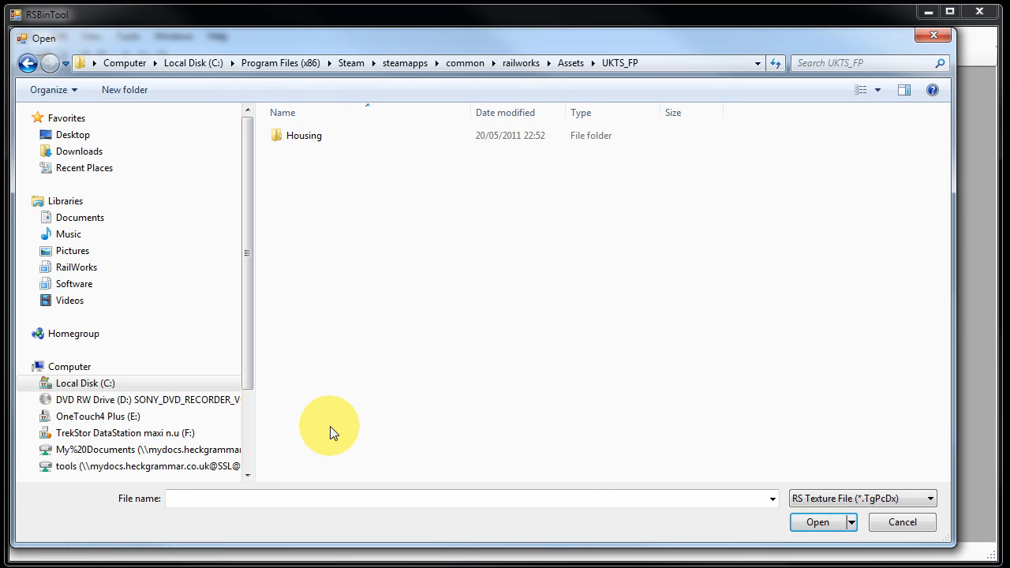
left_click(304, 135)
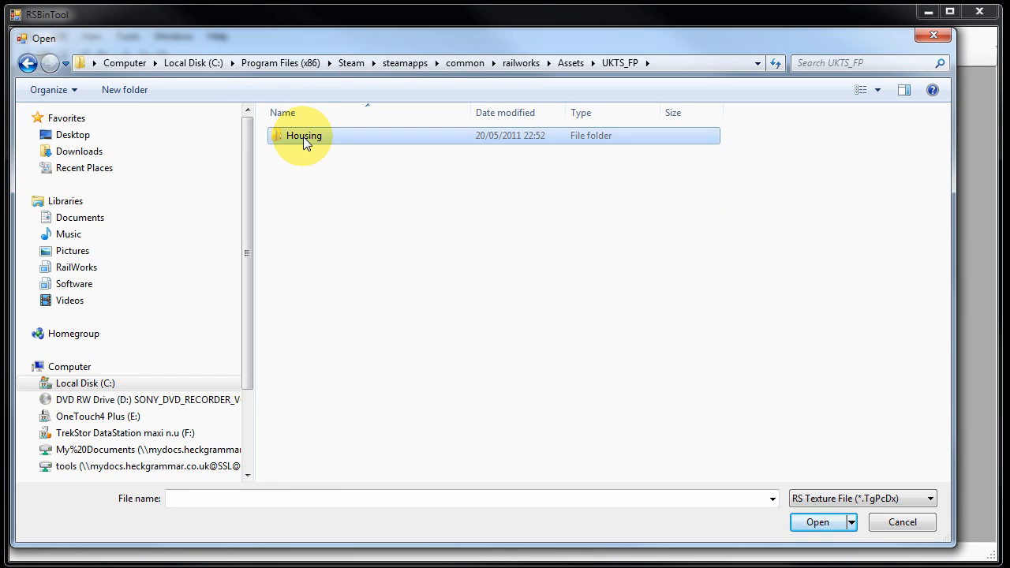
double_click(304, 135)
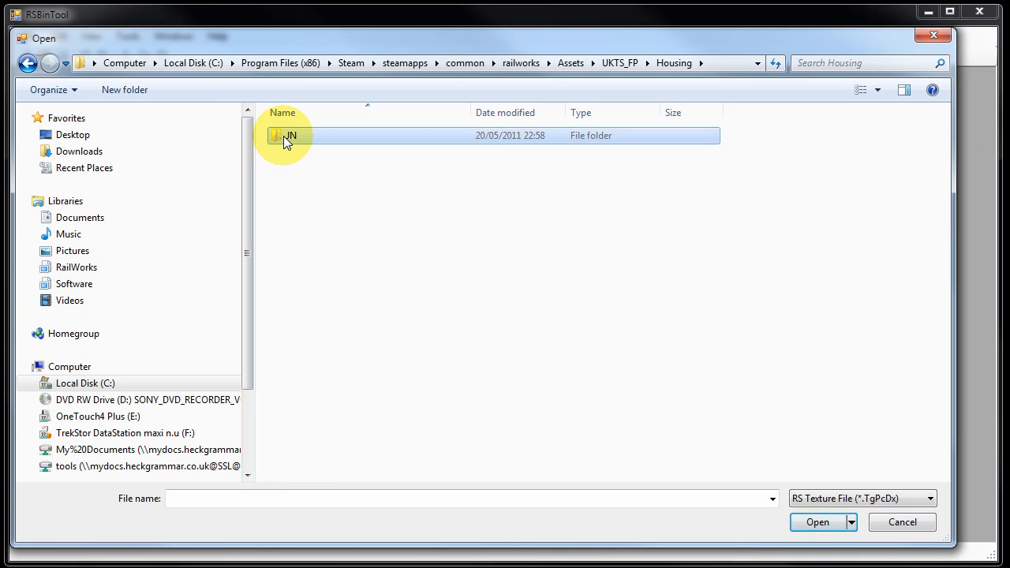
double_click(291, 135)
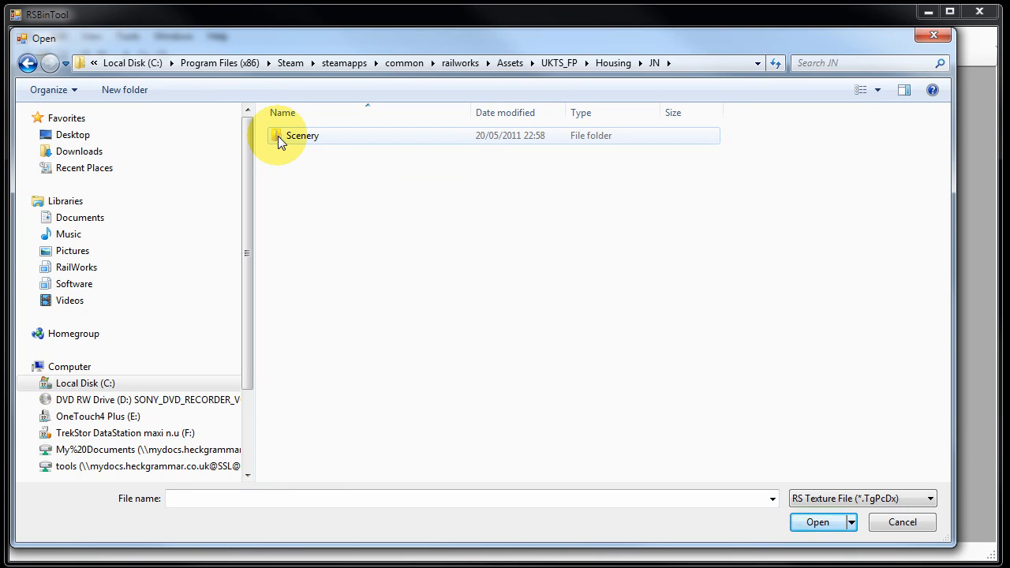
double_click(302, 135)
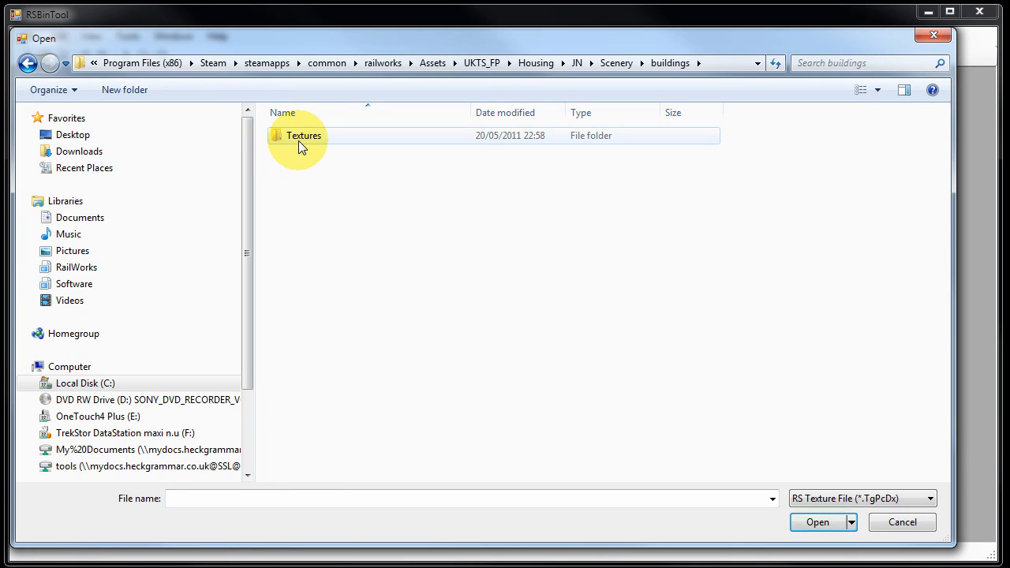
double_click(304, 135)
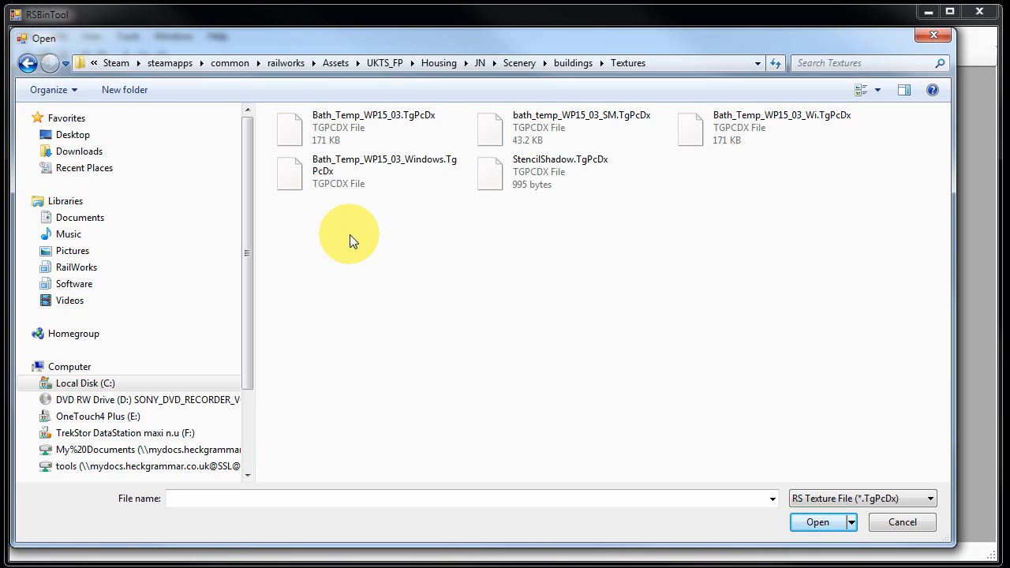
Compare the texture files, then select Bath_Temp_WP15_03.TgPcDx as the file name
left_click(367, 127)
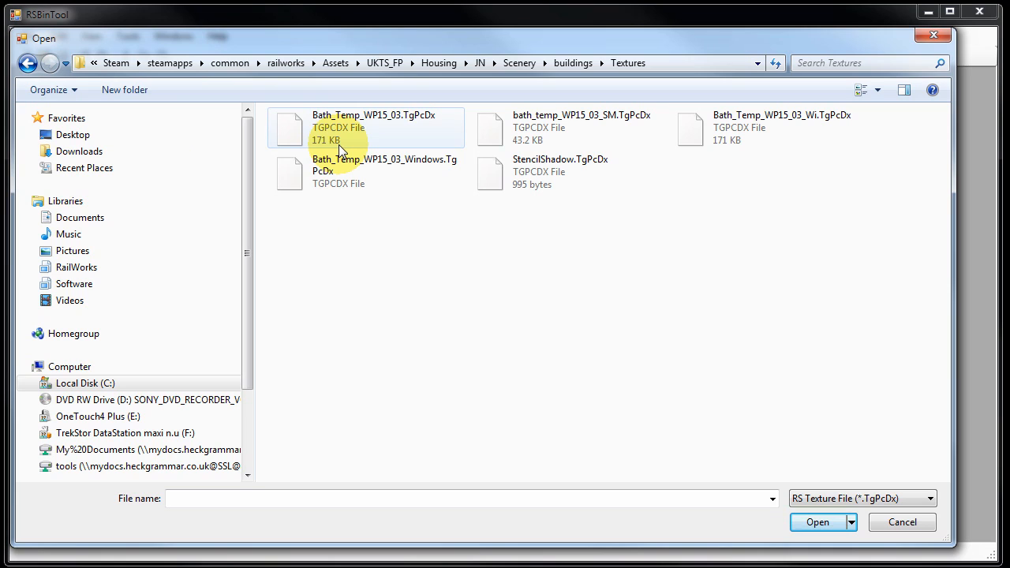
mouse_move(366, 129)
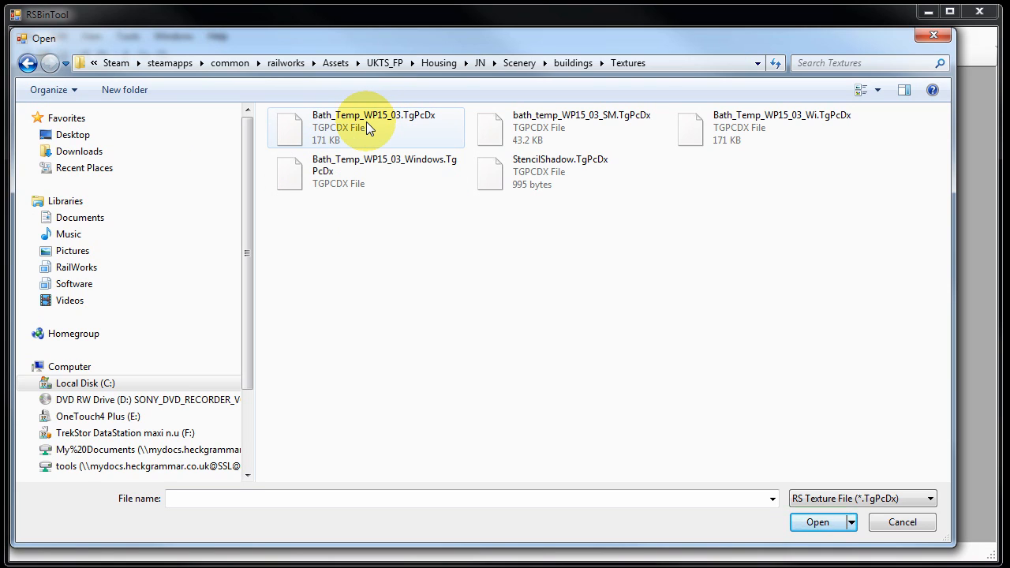
mouse_move(617, 127)
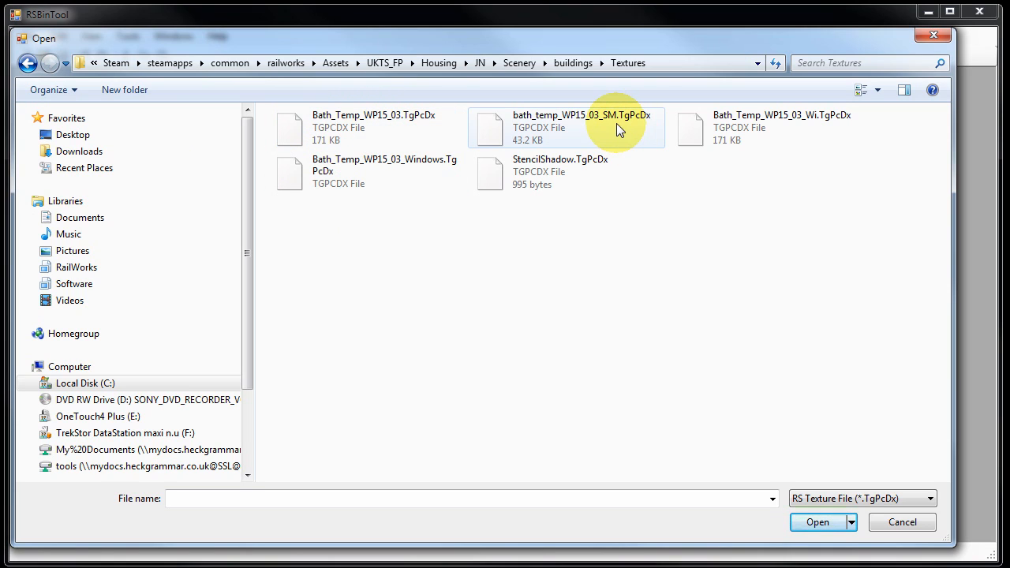
mouse_move(612, 126)
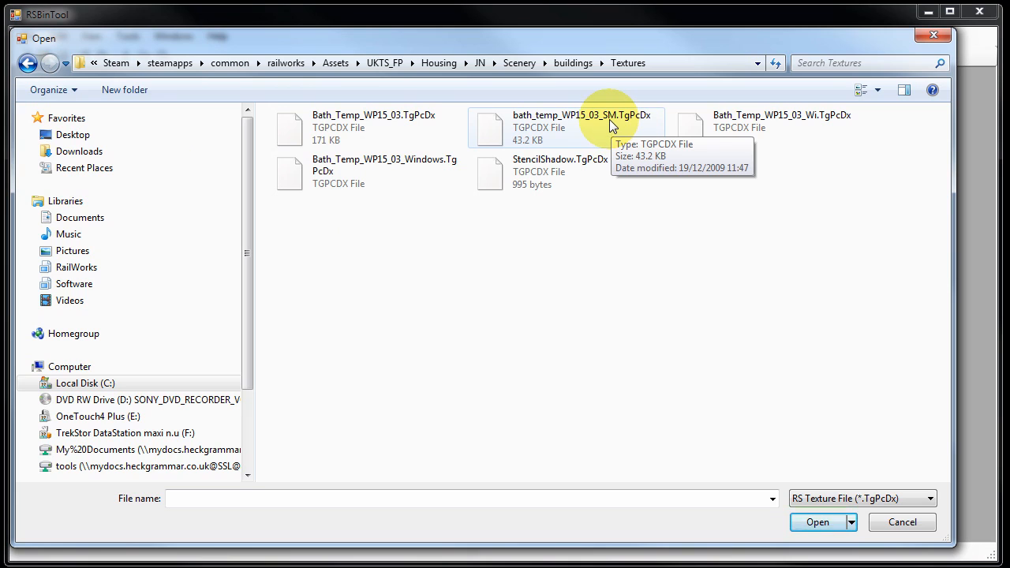
mouse_move(868, 142)
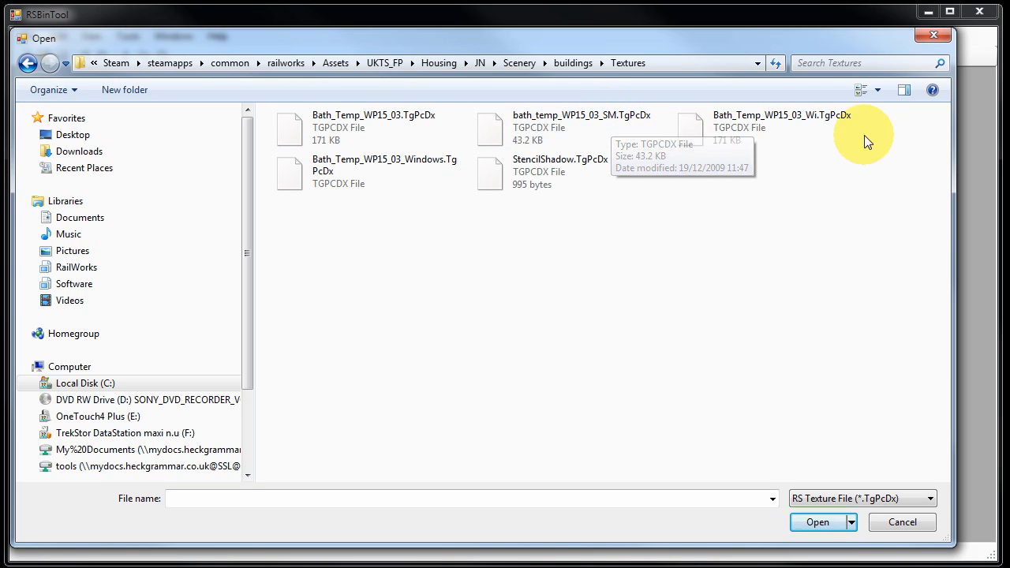
left_click(781, 127)
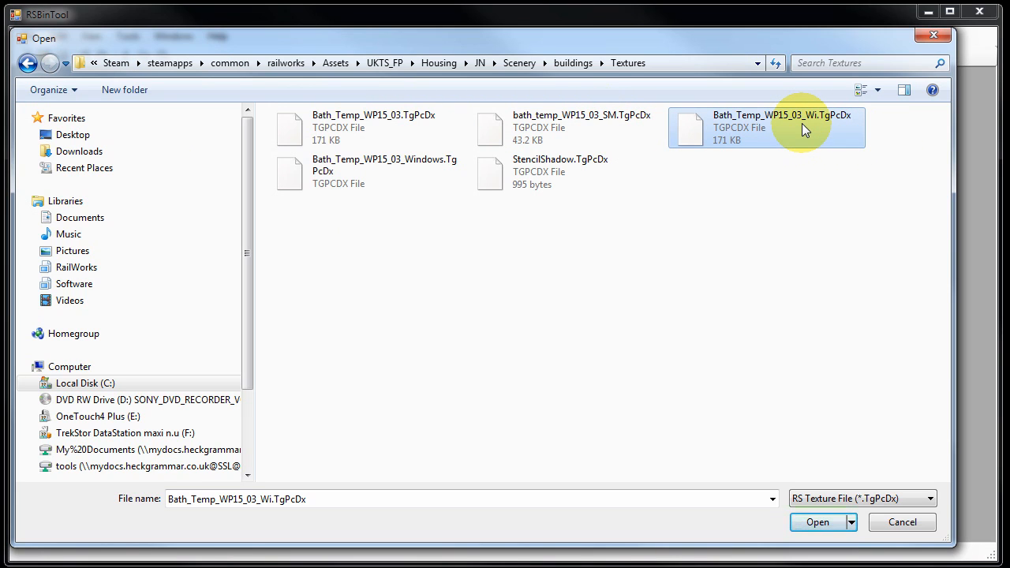
left_click(371, 171)
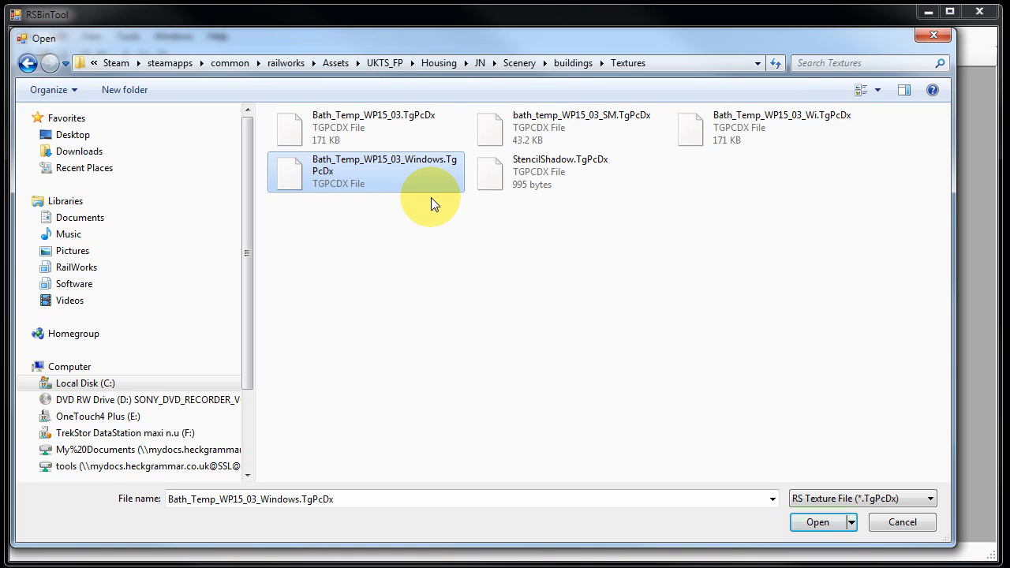
left_click(561, 171)
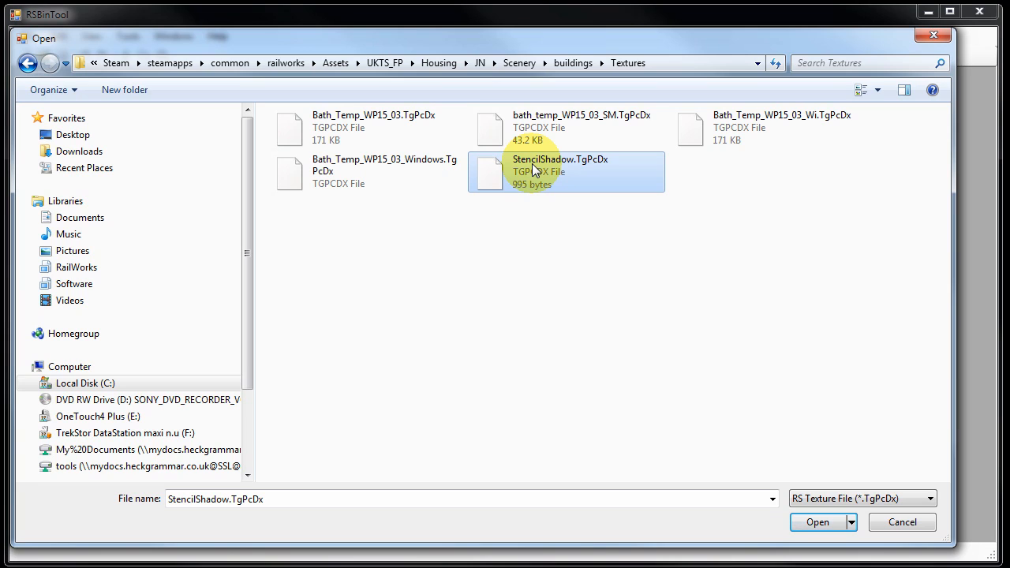
left_click(374, 127)
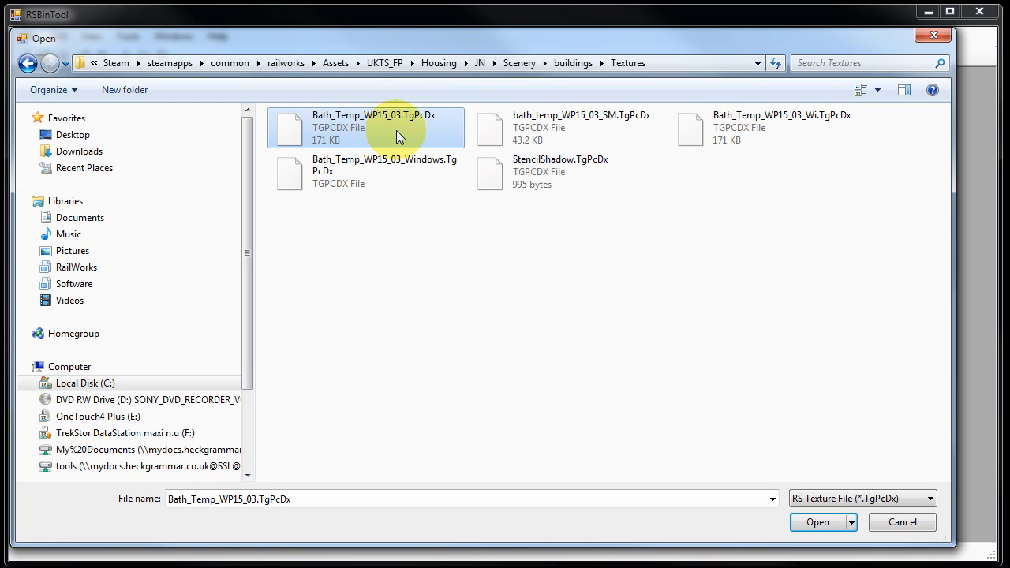
mouse_move(441, 166)
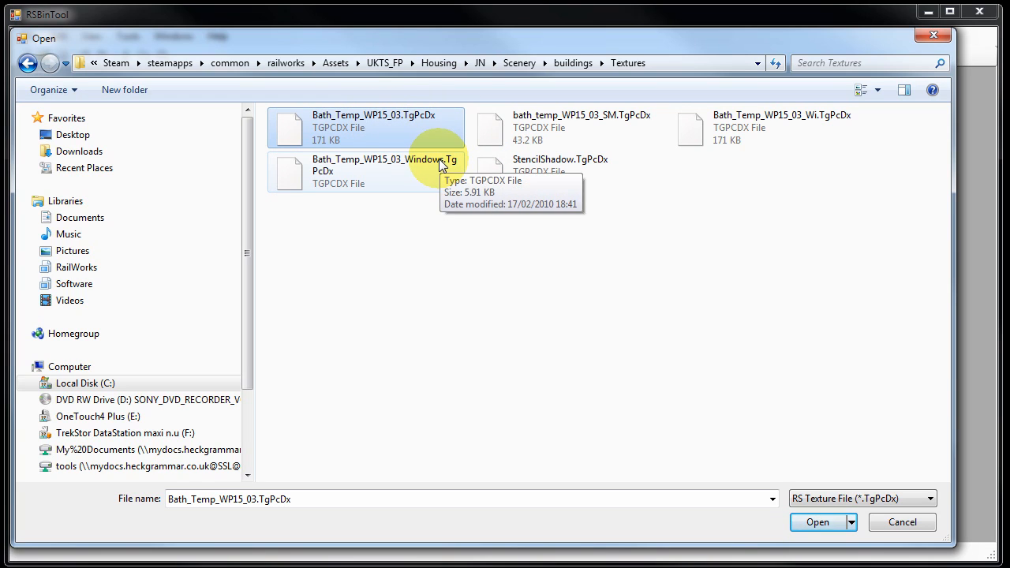
mouse_move(406, 126)
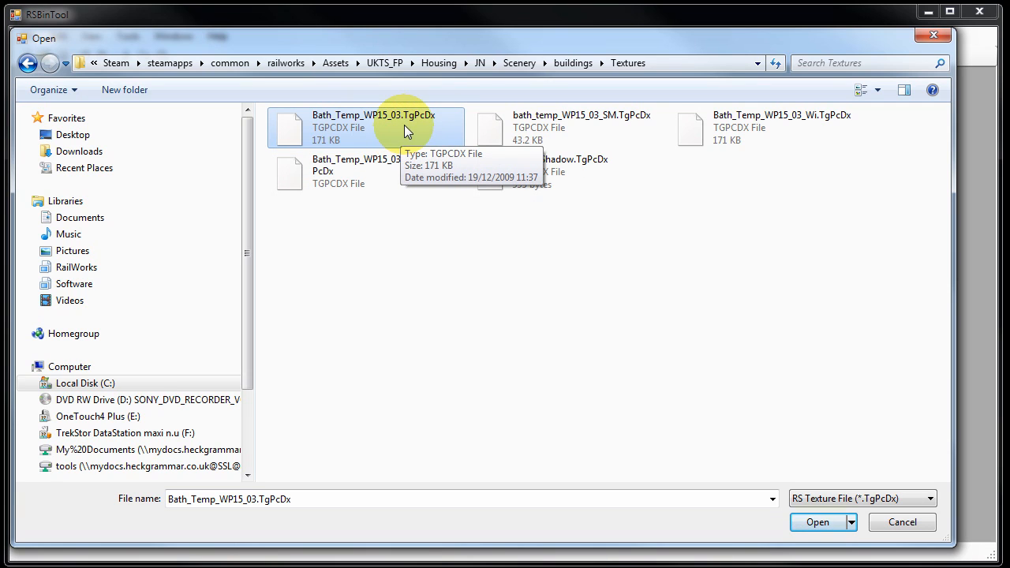
mouse_move(619, 146)
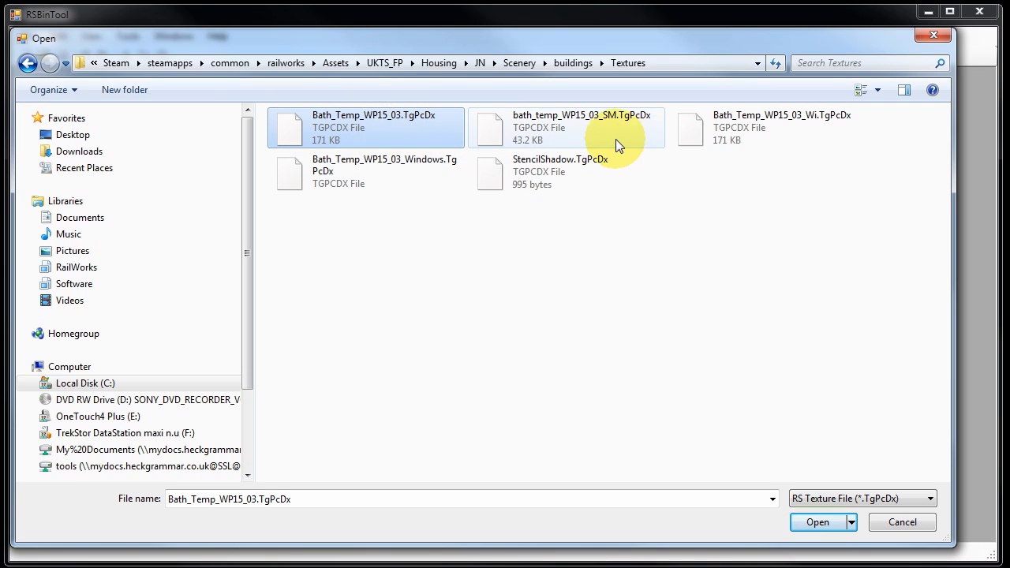
mouse_move(624, 146)
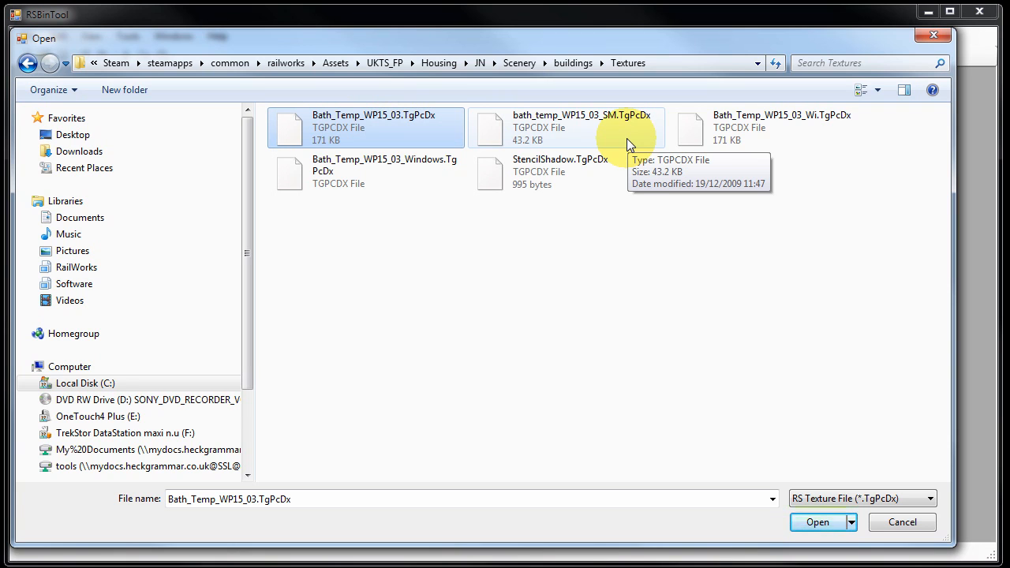
mouse_move(818, 522)
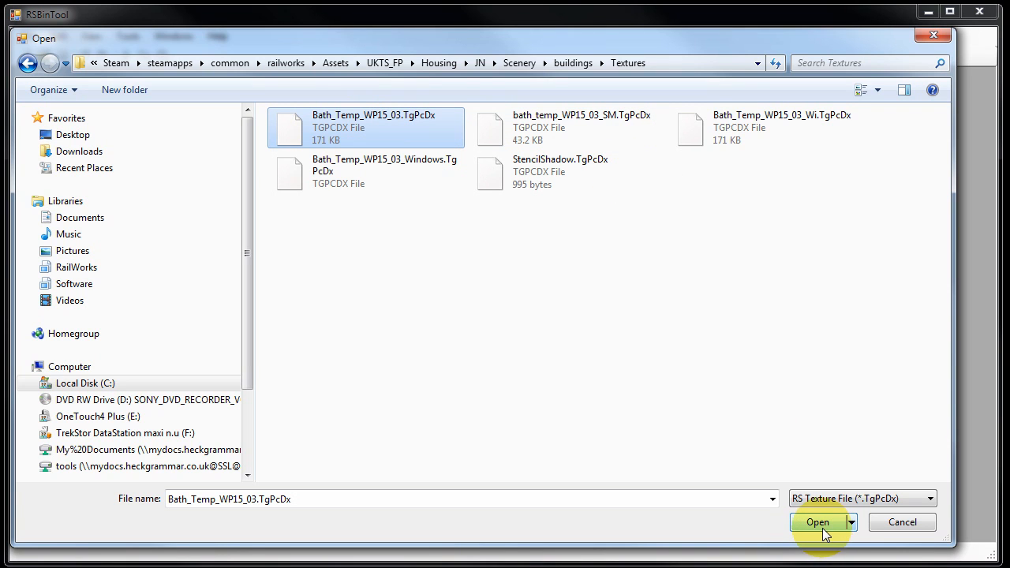
Open Bath_Temp_WP15_03.TgPcDx and select its 'Texture 1: Scenery\Buildings\texture' map
left_click(818, 521)
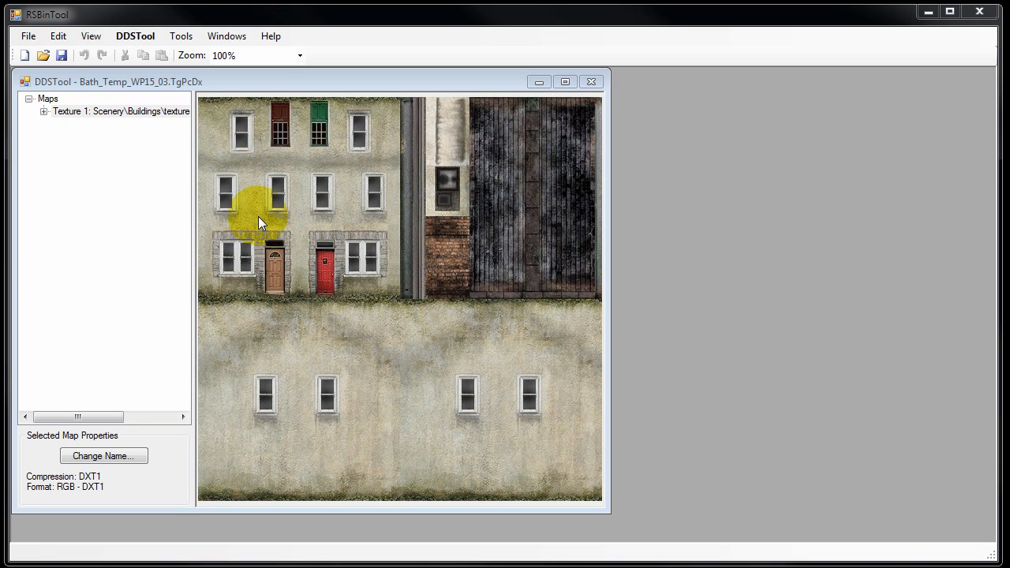
mouse_move(131, 50)
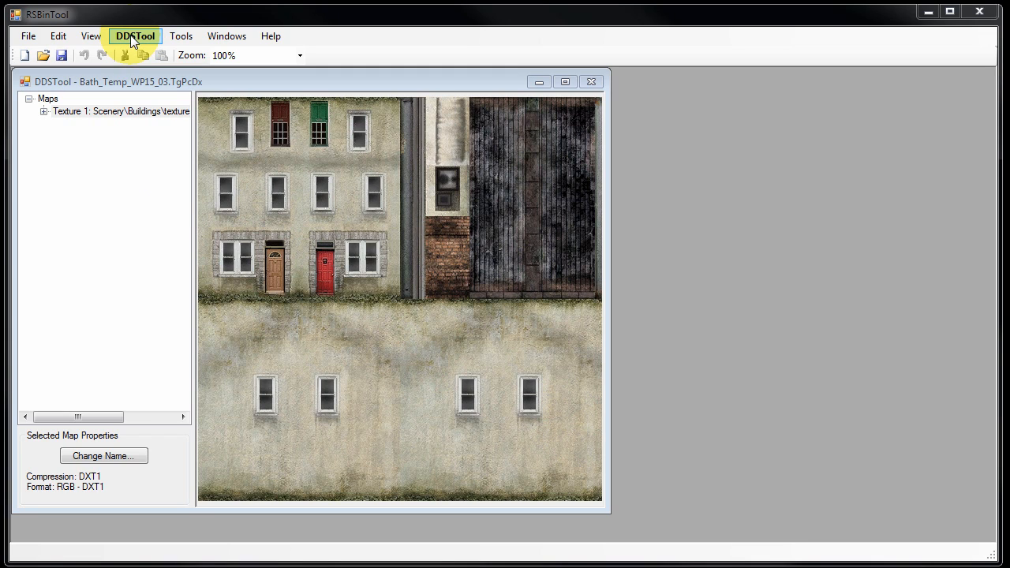
left_click(120, 110)
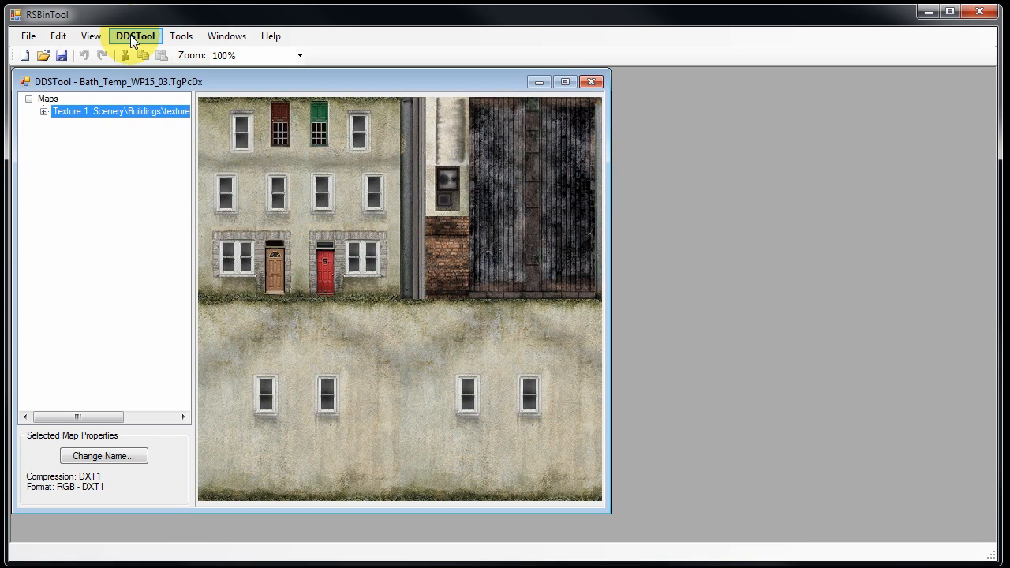
Export the texture's DDS data as Original.dds and acknowledge the success message
left_click(134, 35)
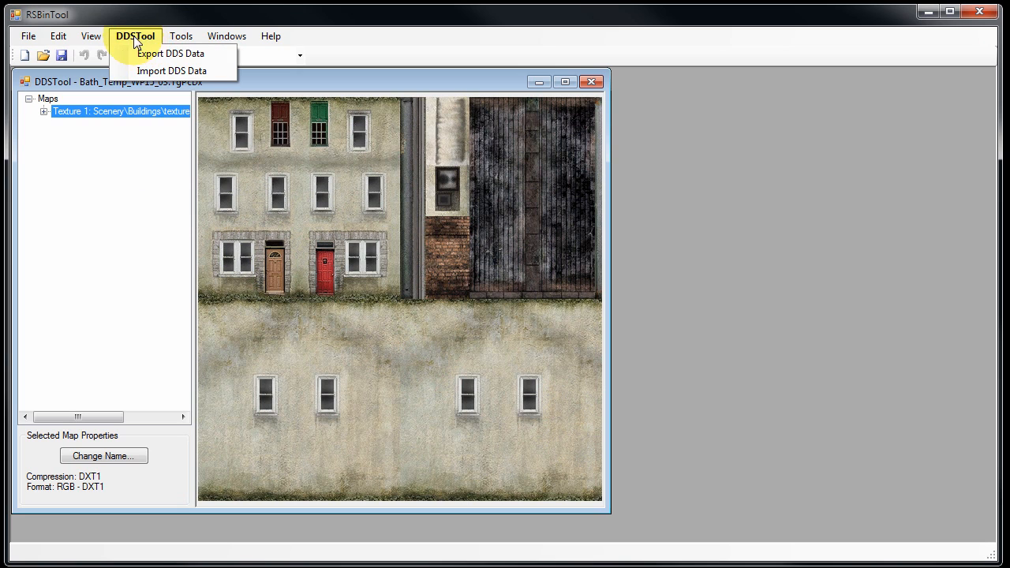
mouse_move(170, 53)
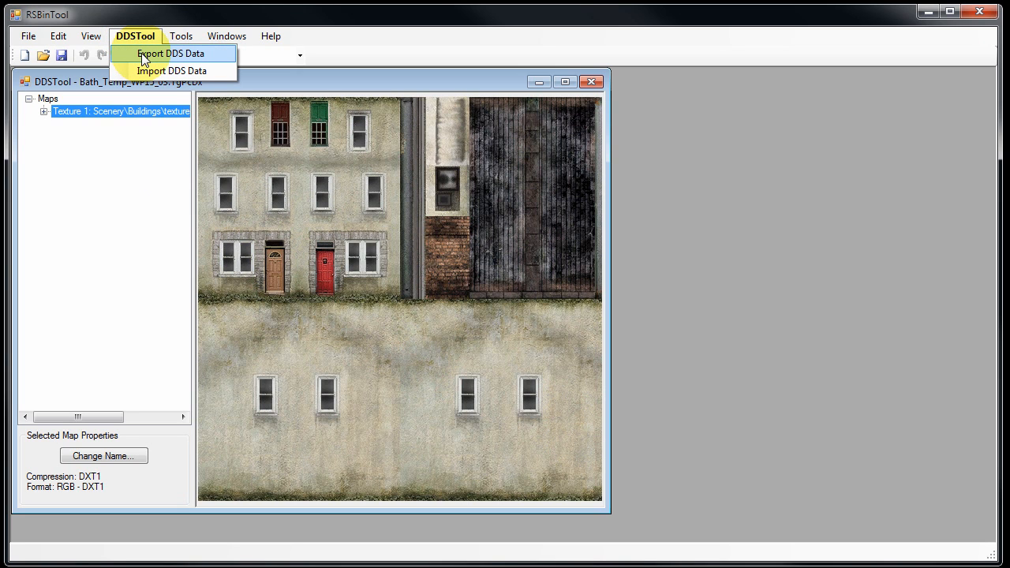
left_click(171, 53)
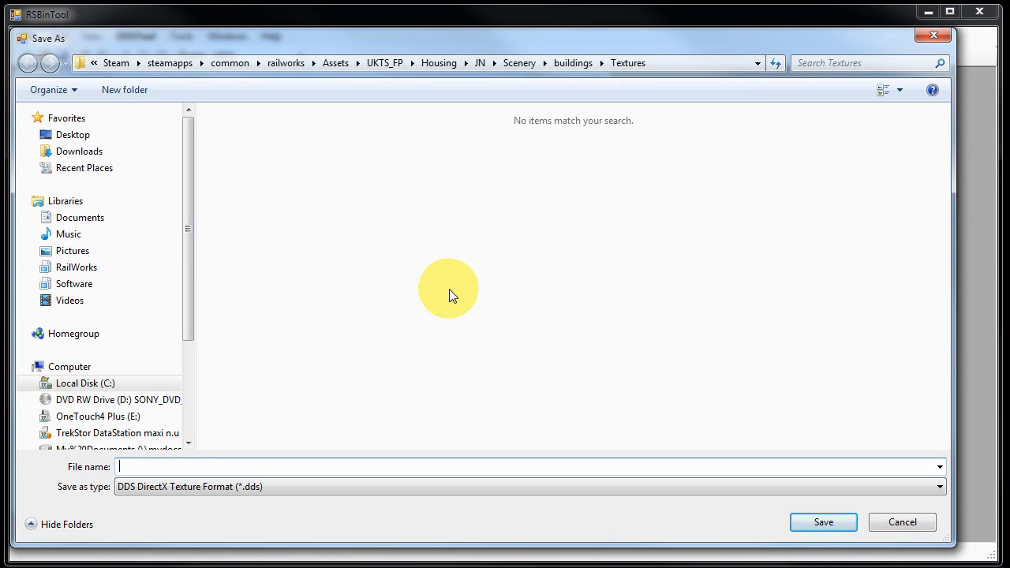
mouse_move(276, 453)
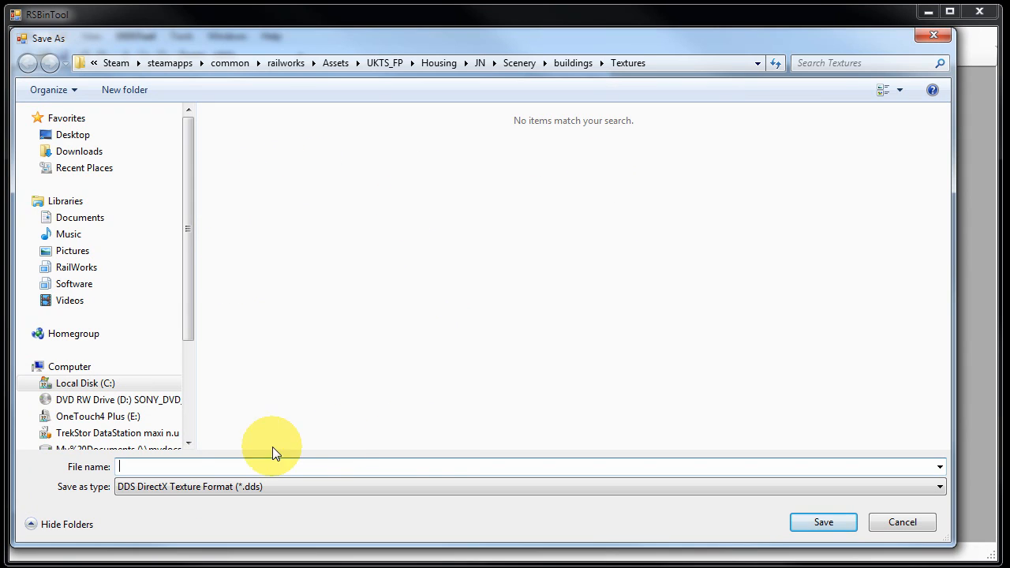
type("O")
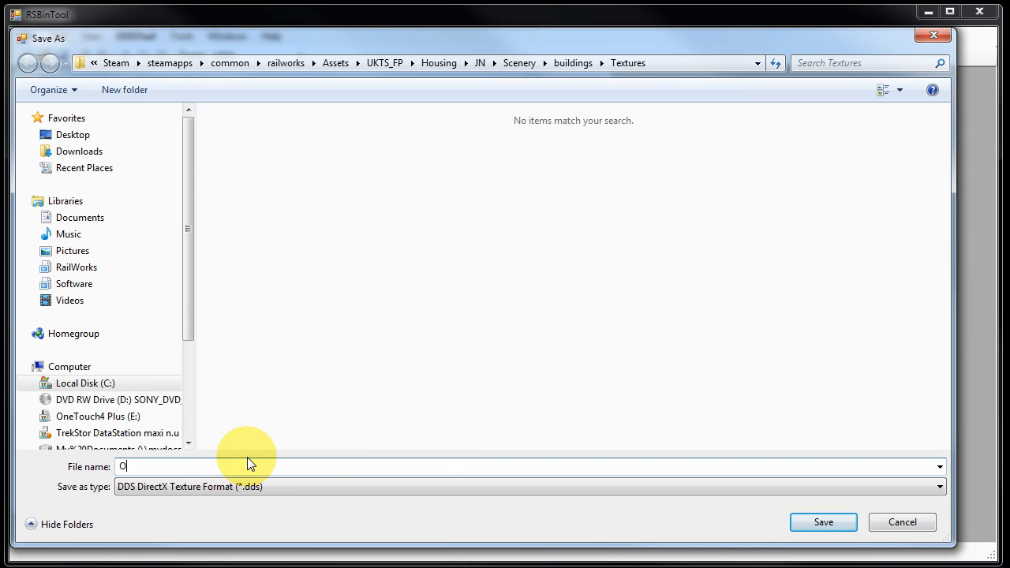
type("rig")
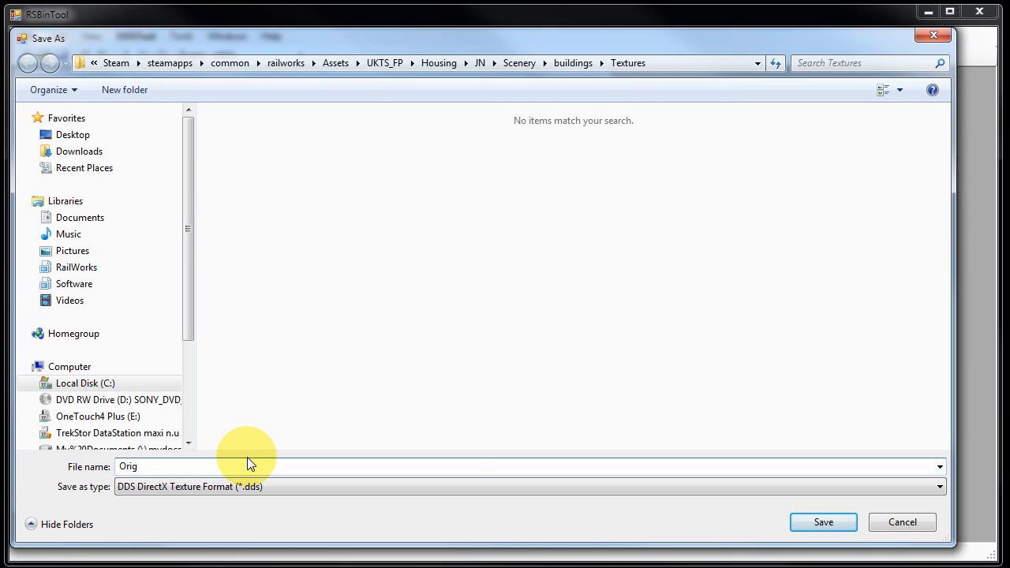
type("inal")
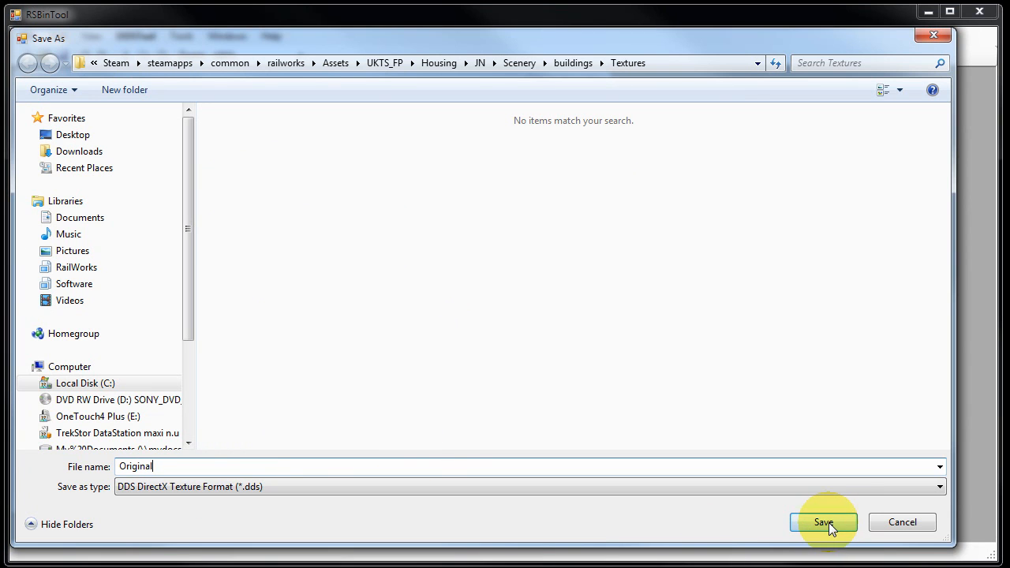
left_click(823, 522)
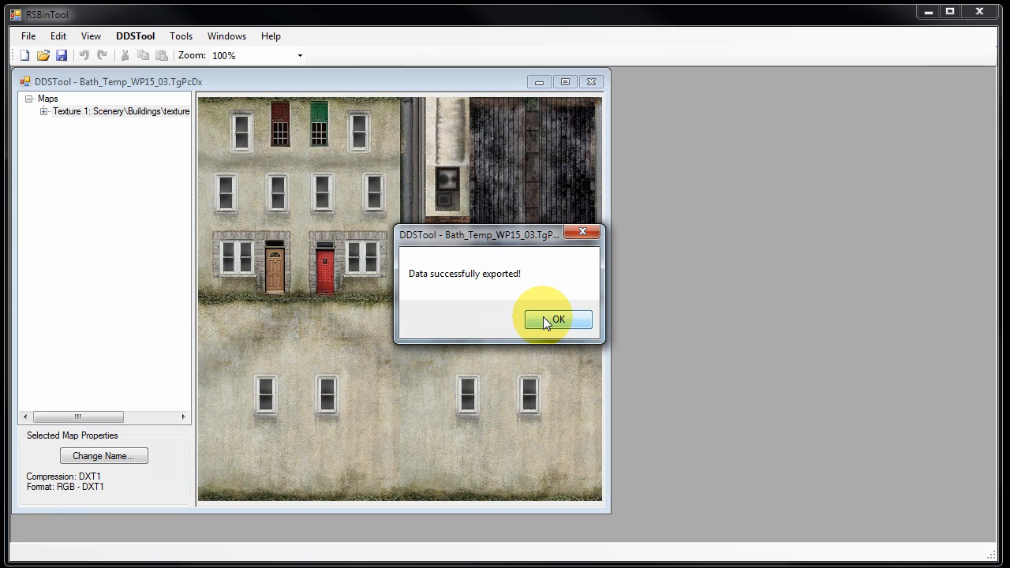
left_click(558, 319)
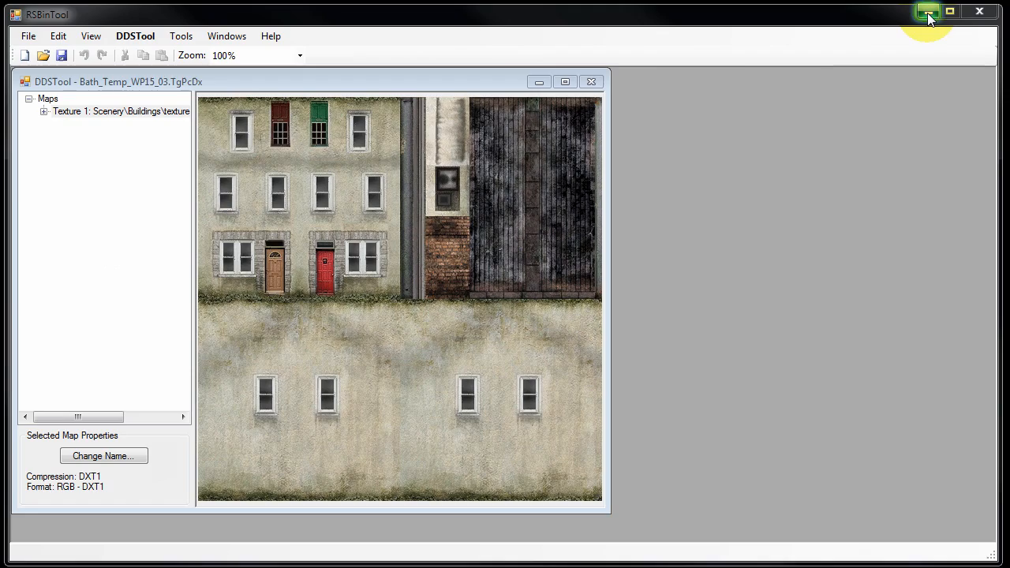
Minimize RSBinTool and scroll the UKTS guide PDF to section 7.2's programs list
left_click(928, 11)
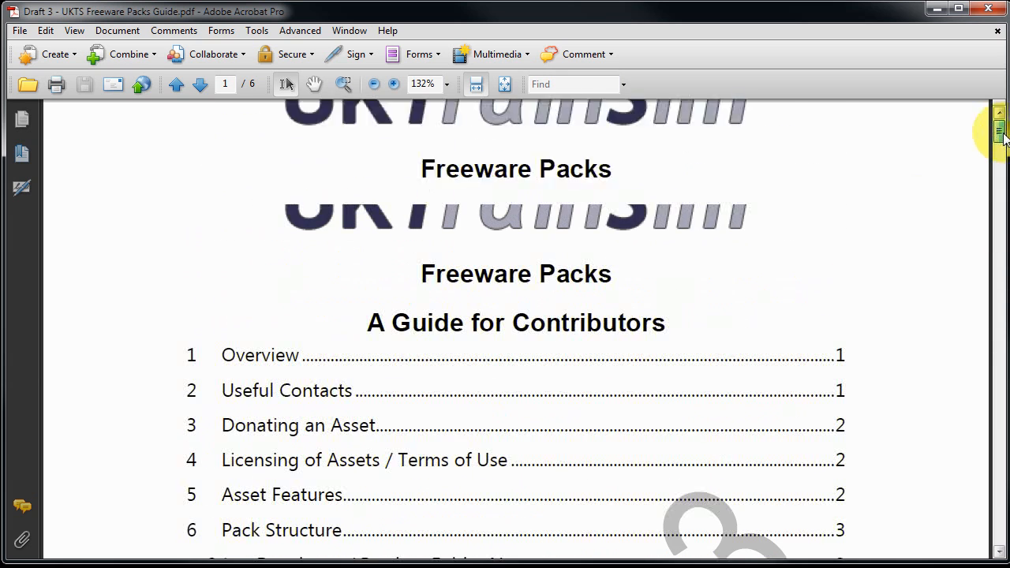
scroll("down", 3)
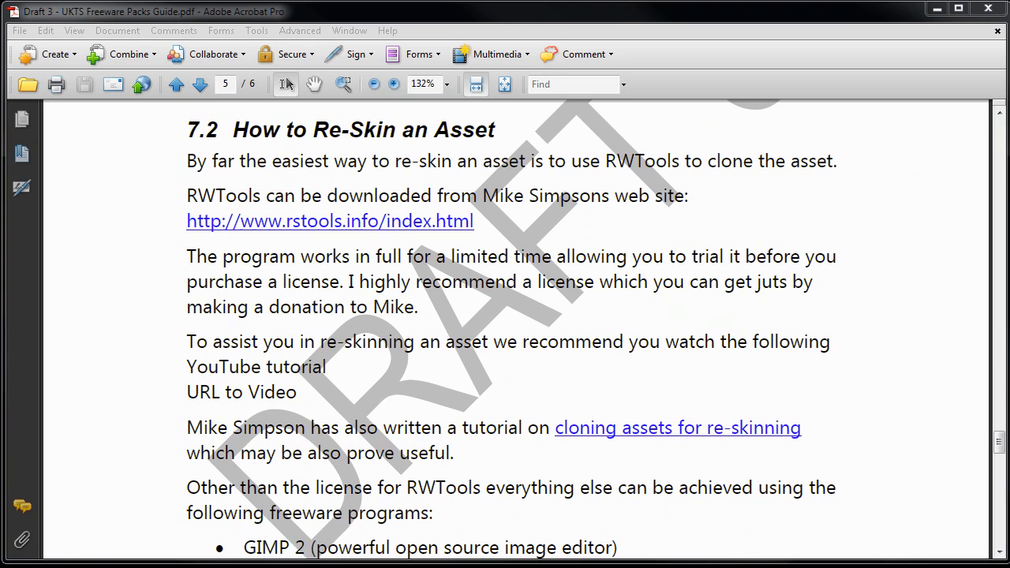
scroll("down", 3)
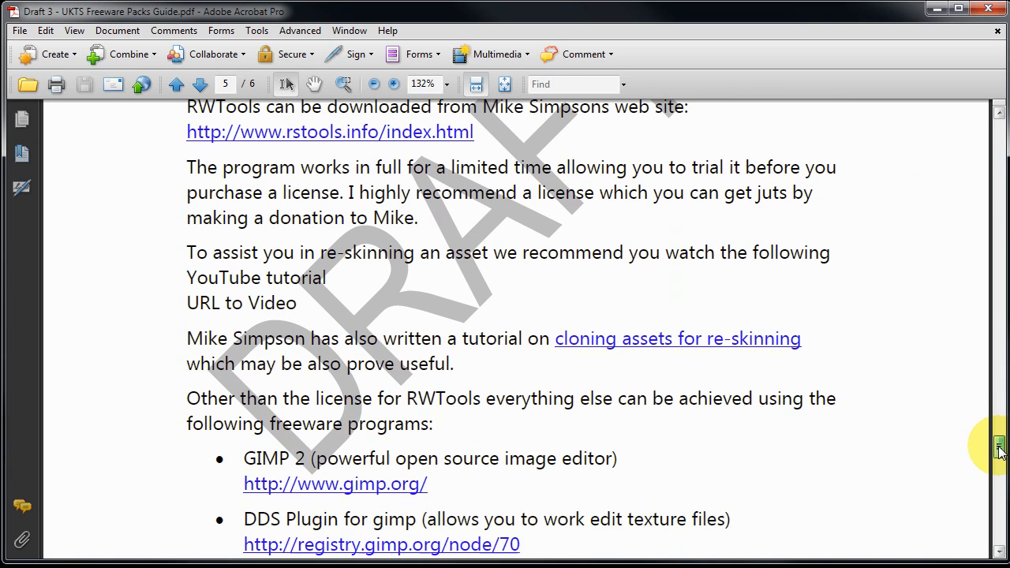
scroll("down", 3)
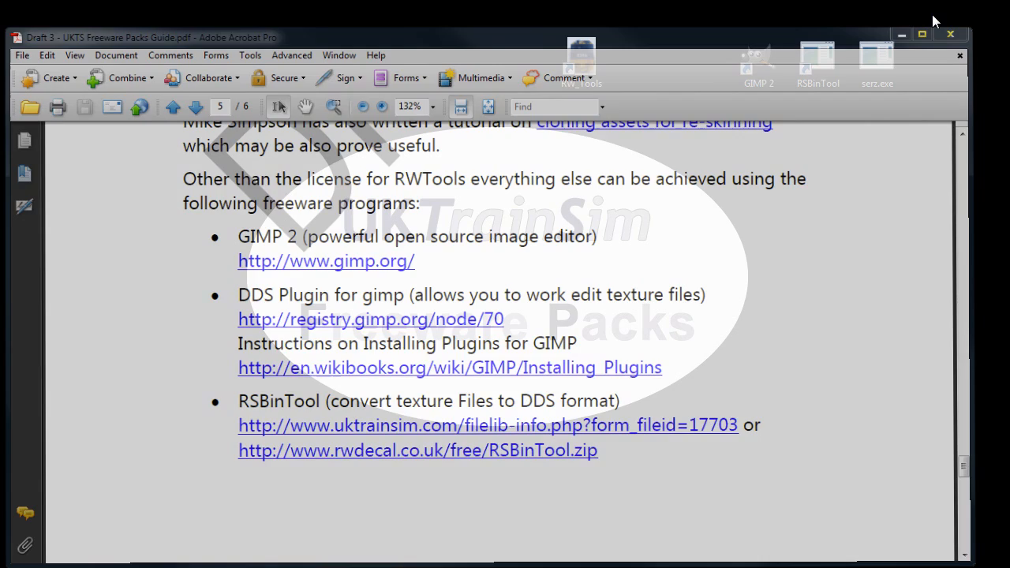
Launch GIMP 2, close the empty Layers dock and open the File menu
double_click(758, 64)
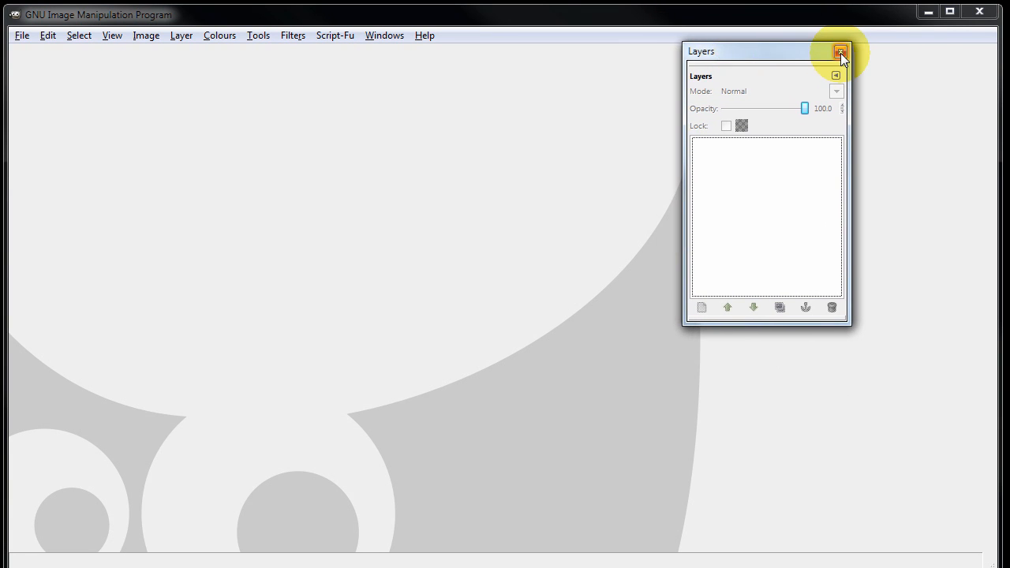
left_click(840, 51)
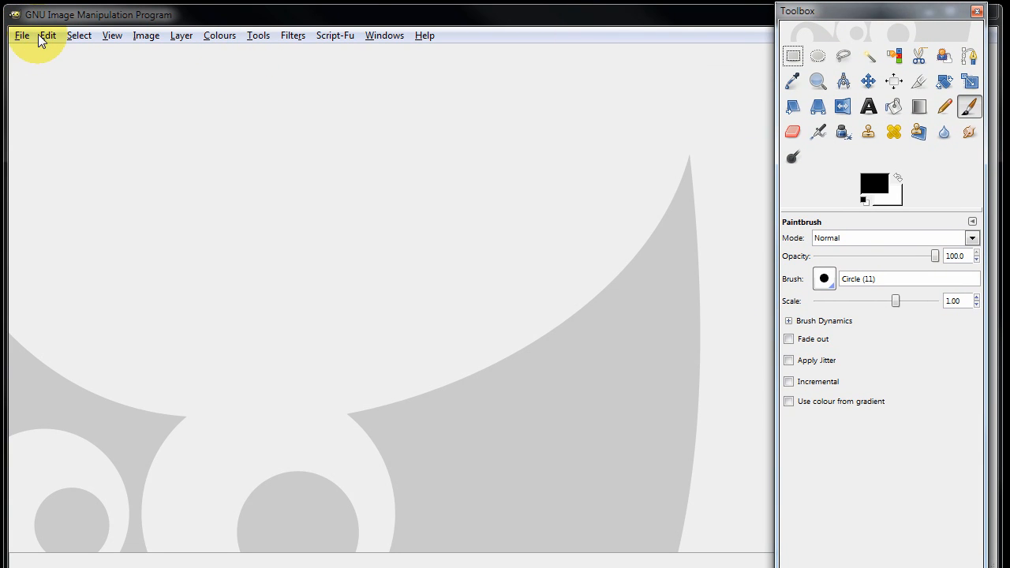
left_click(21, 35)
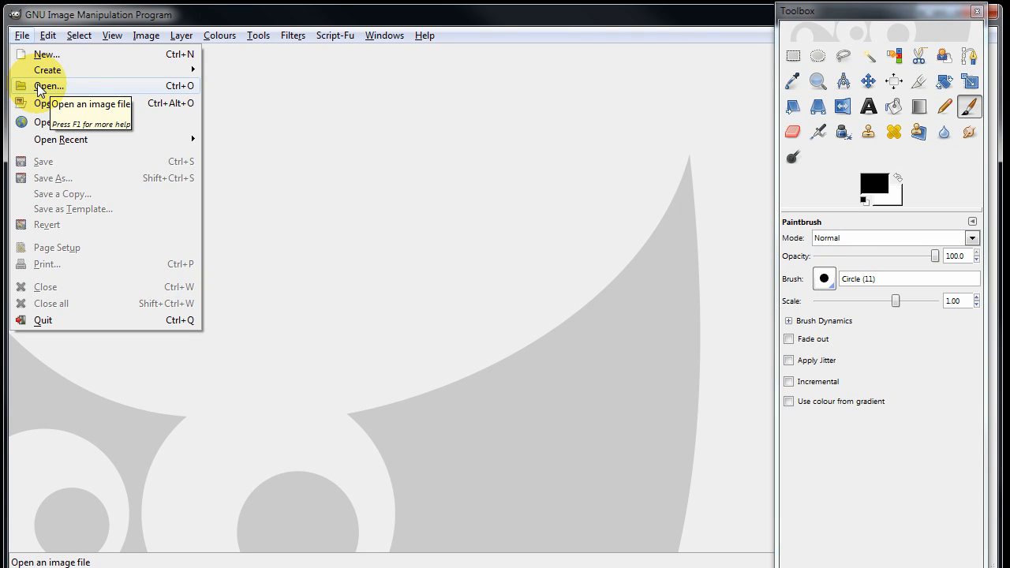
Open Original.dds from the pasted Textures folder path, accepting the Load DDS dialog
left_click(49, 85)
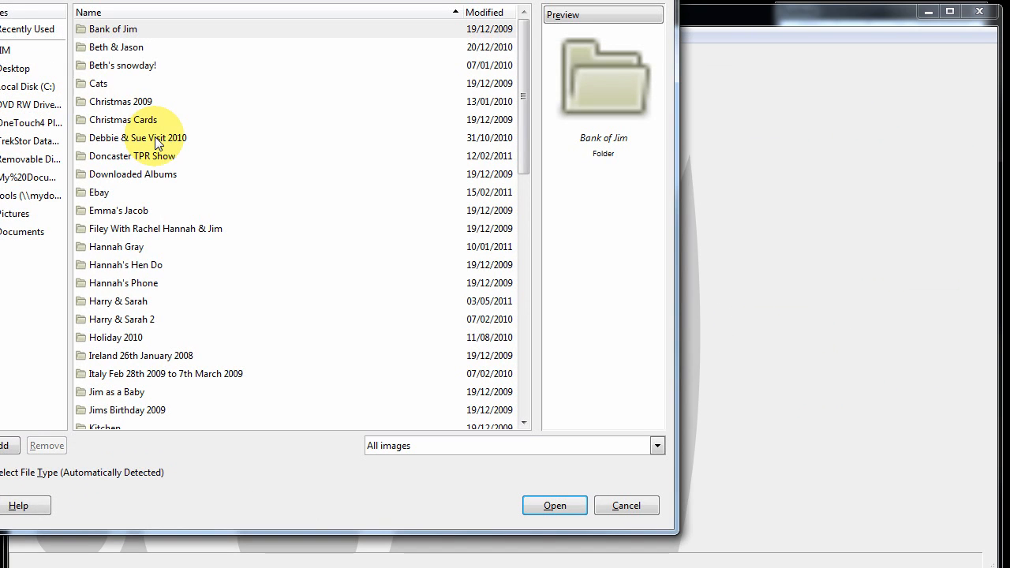
mouse_move(156, 145)
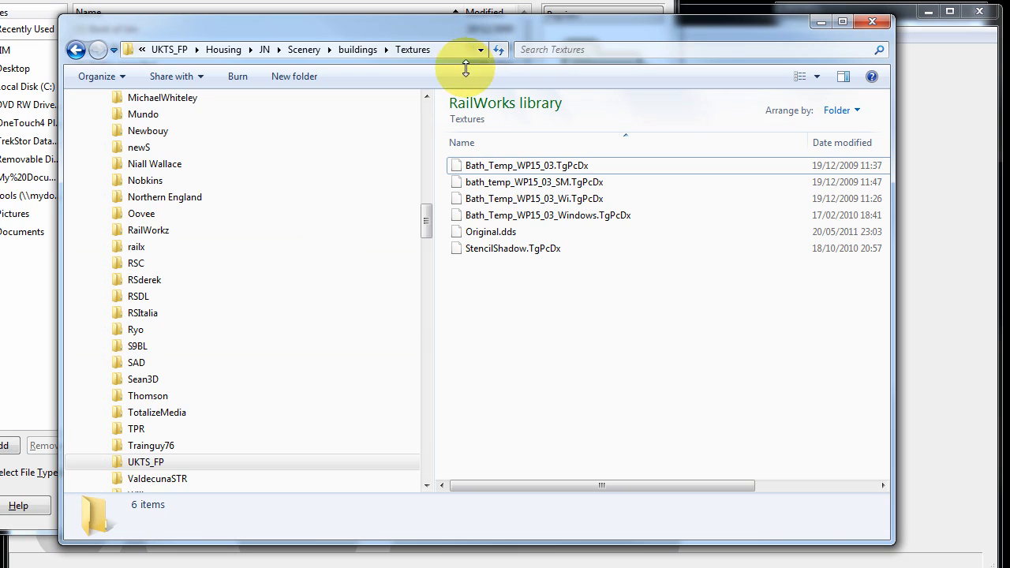
left_click(315, 49)
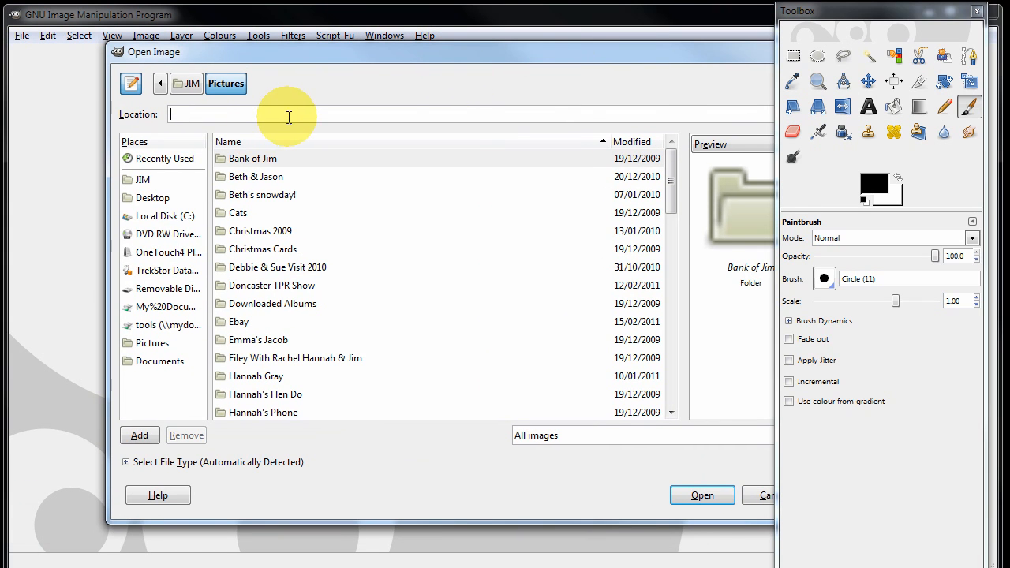
type("C:\\Program Files (x86)\\Steam\\steamapps\\common\\railworks\\Assets\\UKTS_FP\\Housing\\JN\\Scenery\\buildings\\Textures\\")
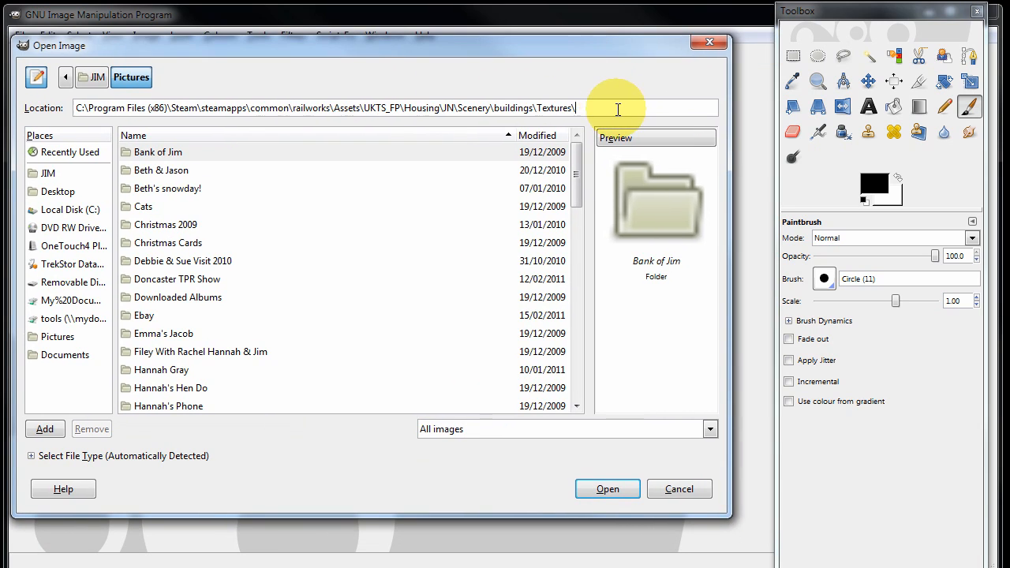
key("Return")
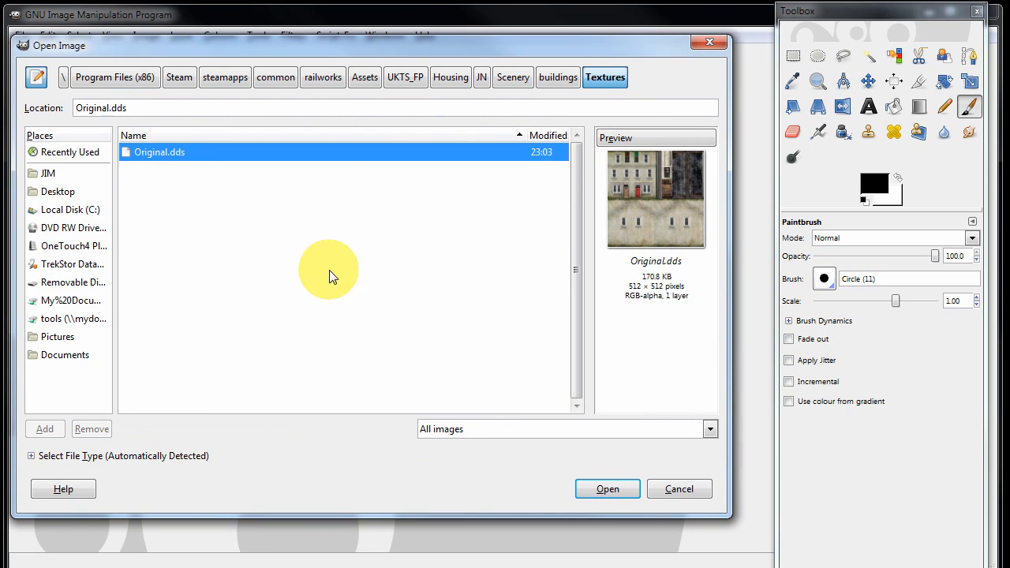
mouse_move(356, 289)
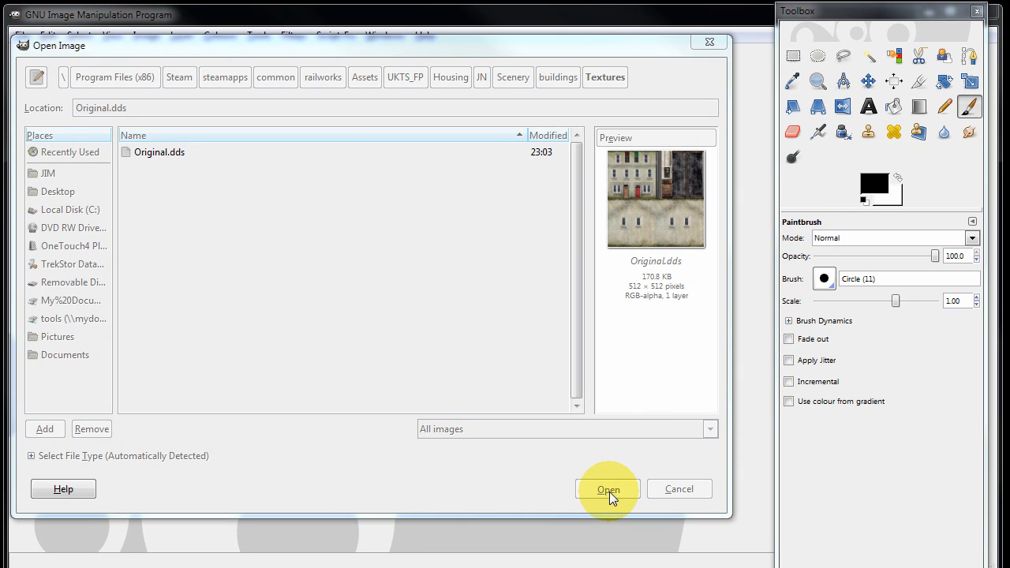
left_click(607, 488)
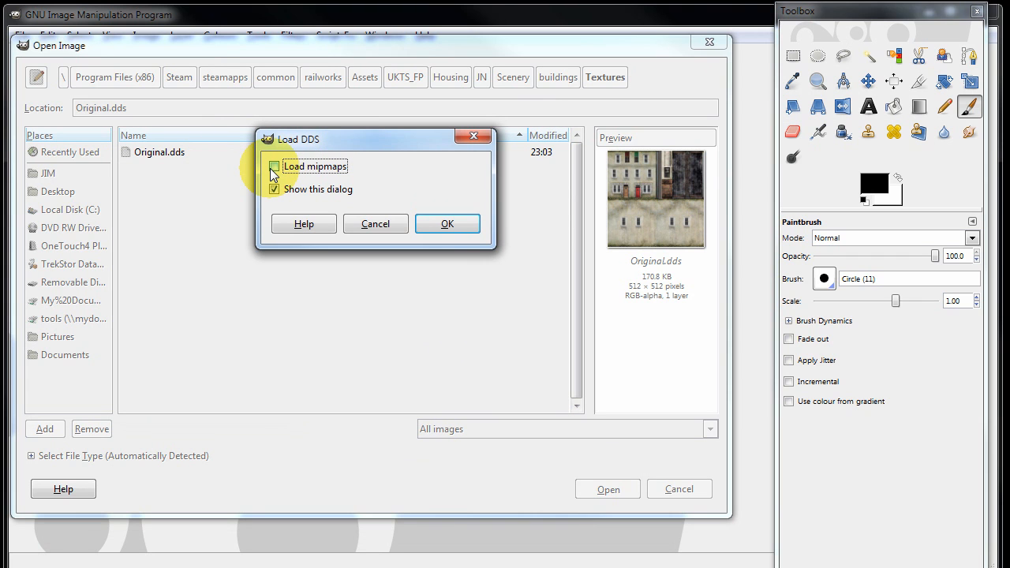
left_click(447, 223)
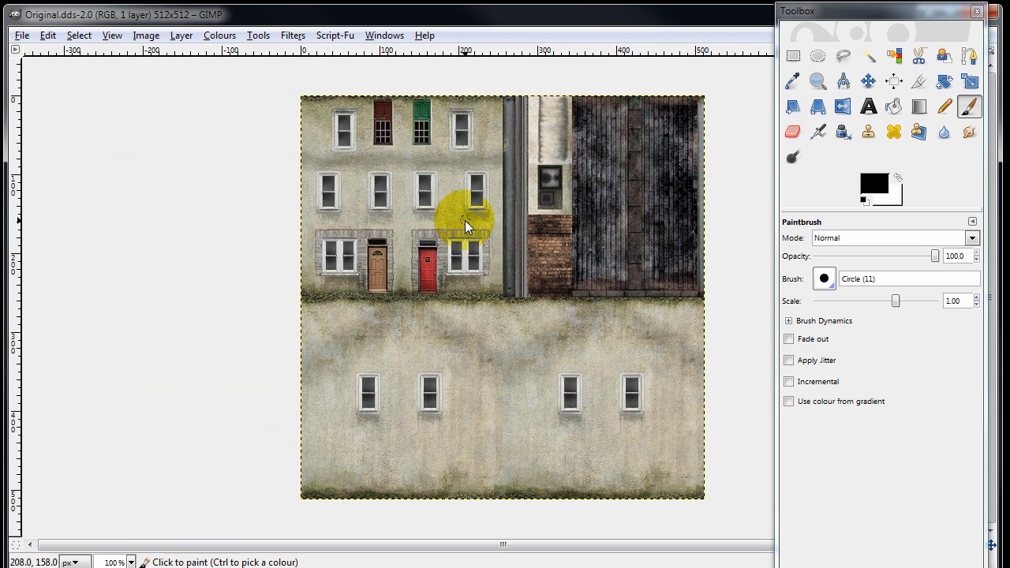
Draw the letters JIM in black with the Pencil tool across the lower wall
left_click_drag(466, 227, 501, 214)
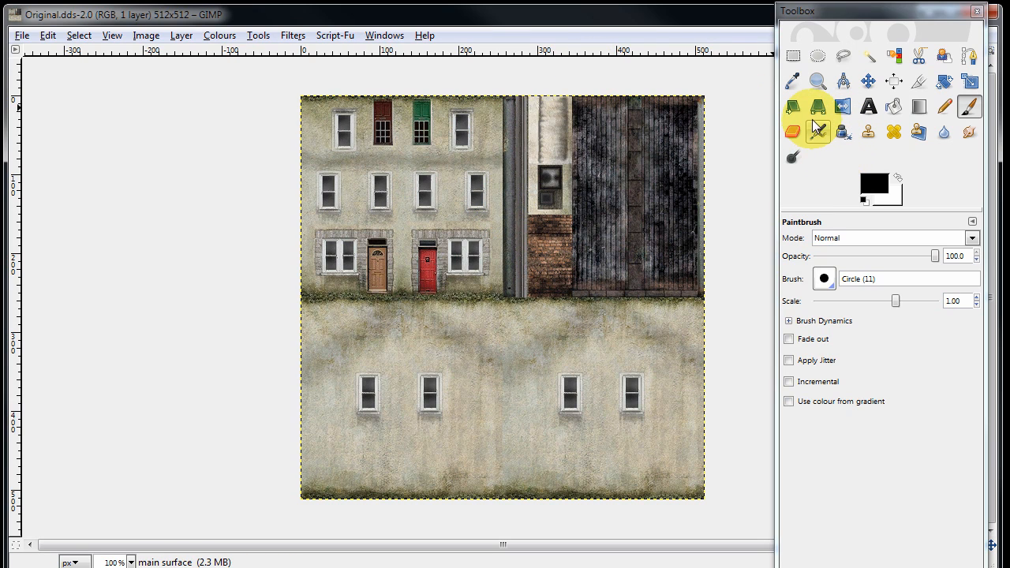
left_click(944, 107)
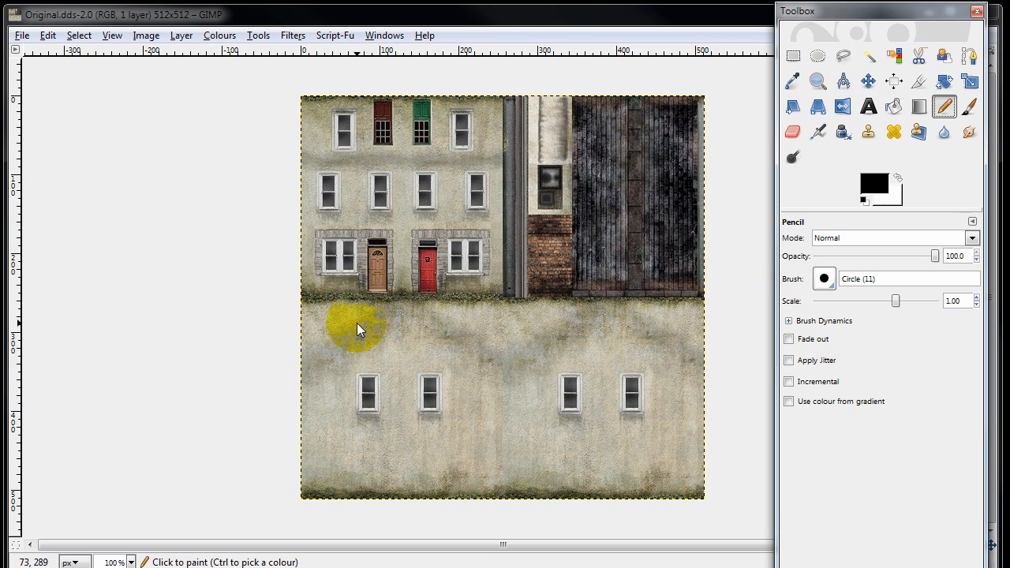
left_click(351, 324)
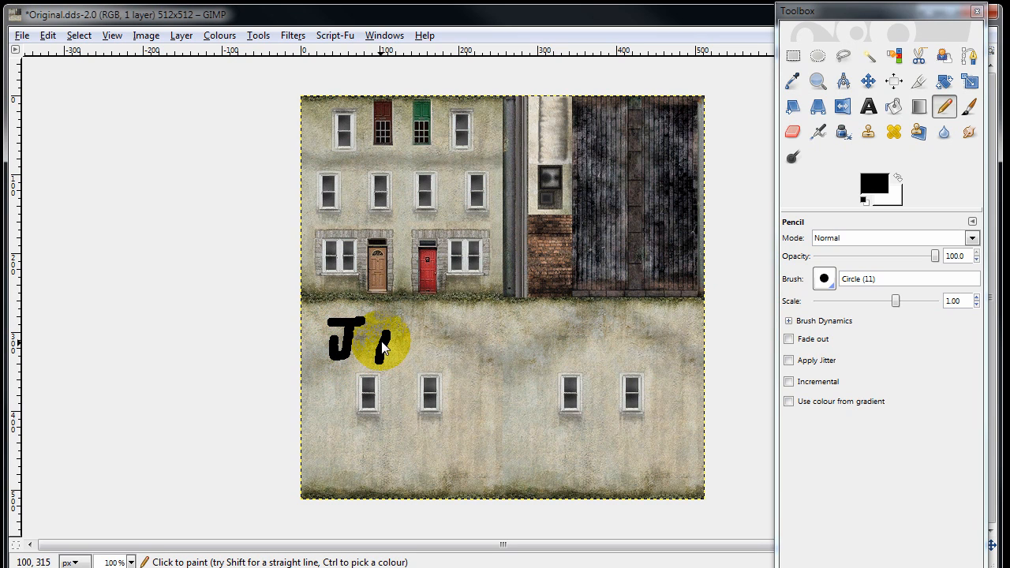
left_click_drag(378, 348, 450, 344)
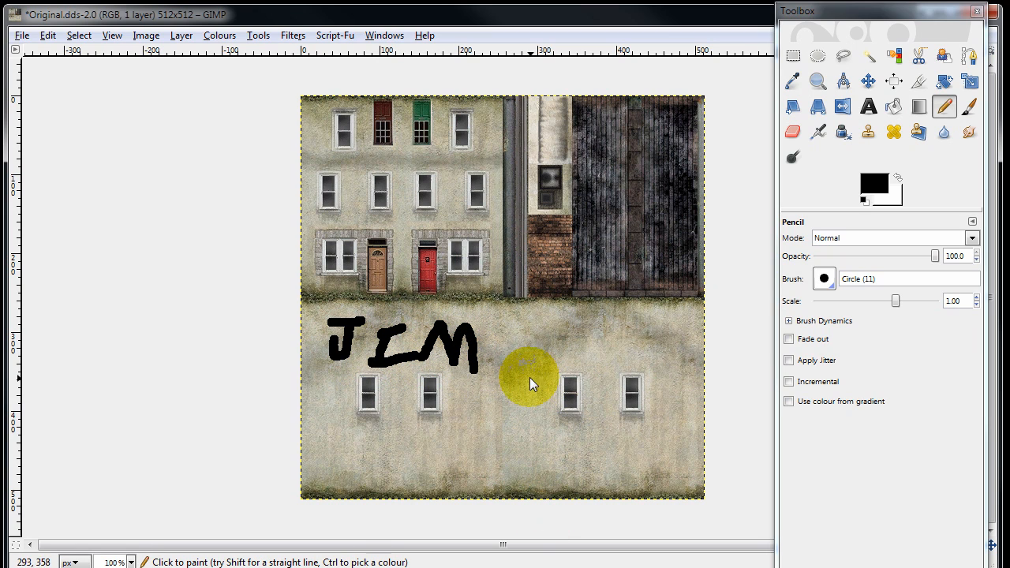
mouse_move(726, 280)
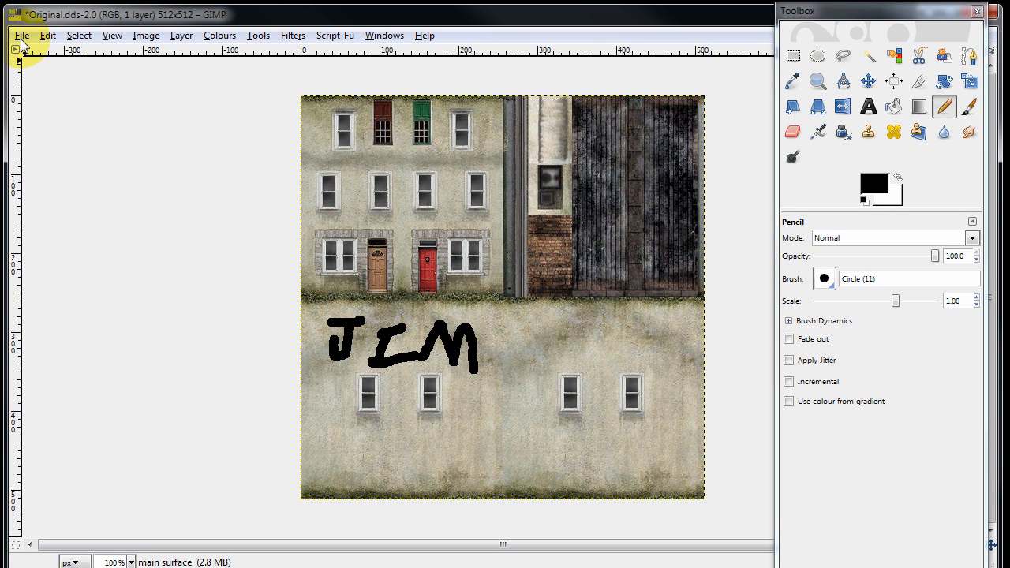
Use File > Save As to name the edited texture Reskin.dds and save
left_click(21, 36)
type("Reskin.dds")
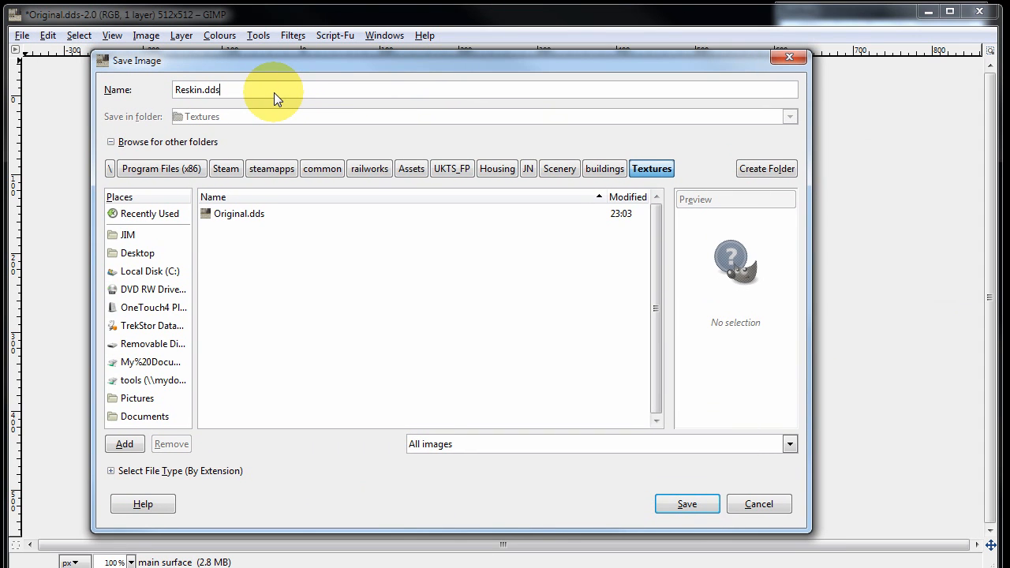
mouse_move(687, 504)
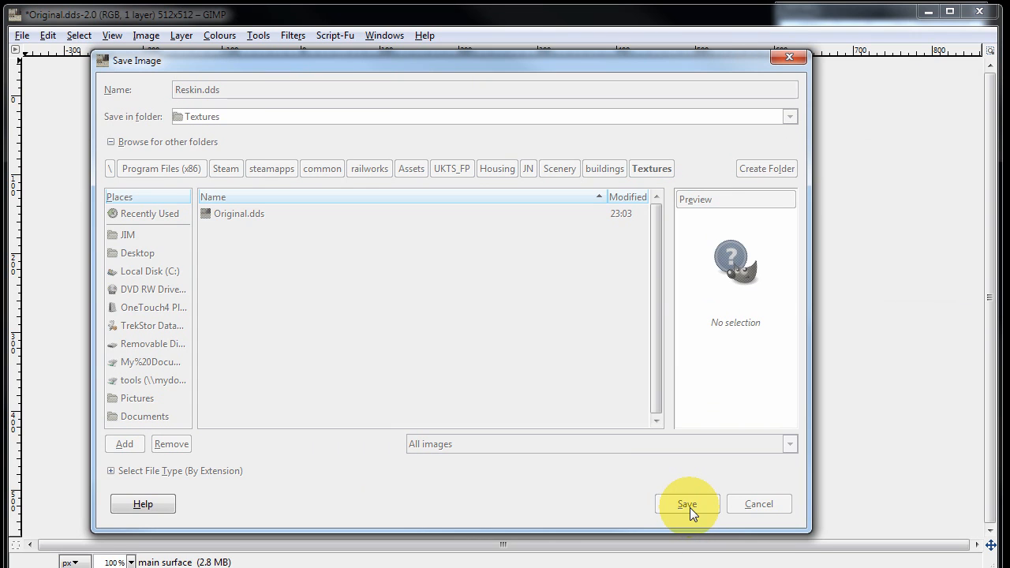
left_click(685, 503)
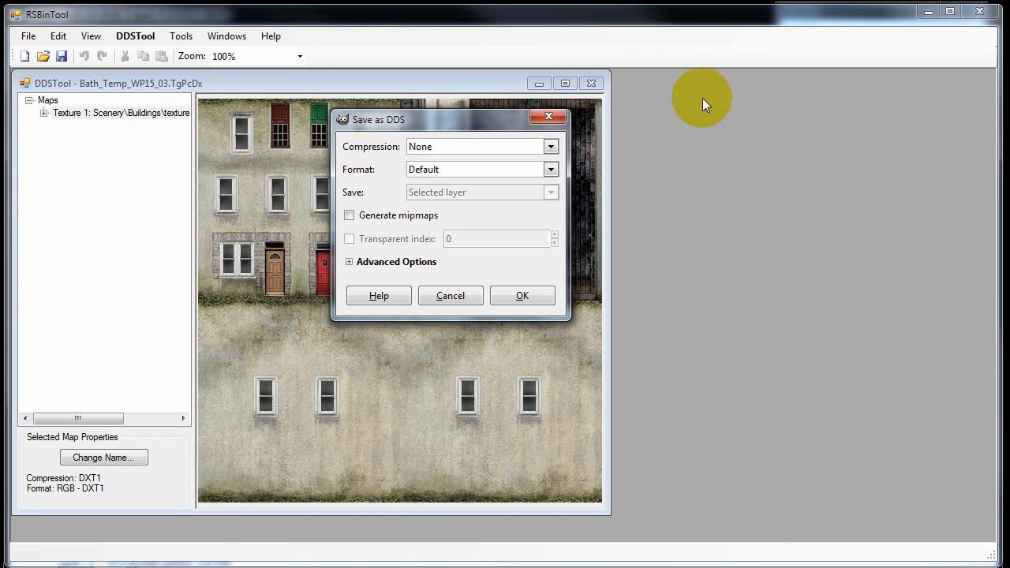
Export Reskin.dds with BC1 / DXT1 compression and generated mipmaps
left_click(549, 146)
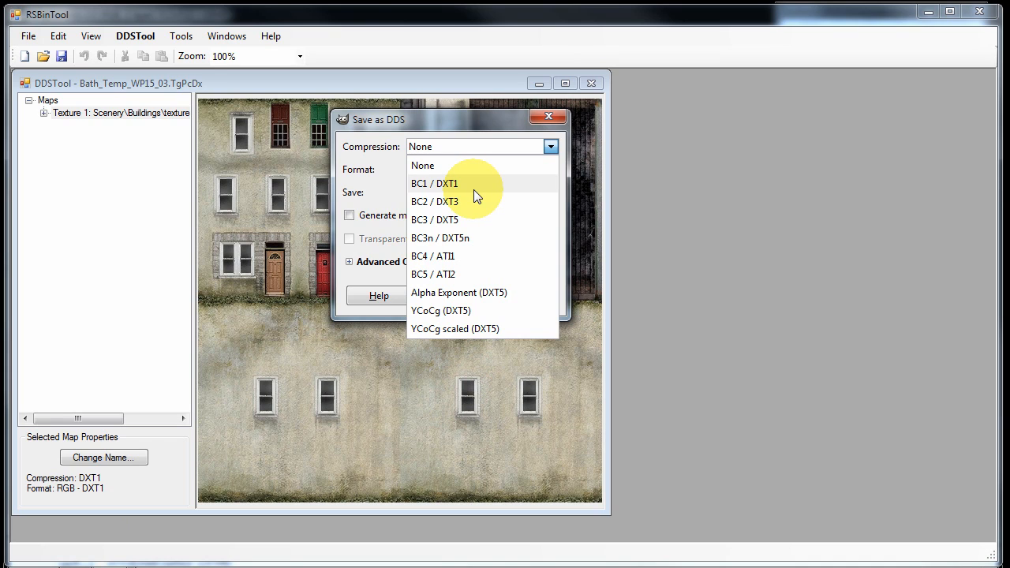
left_click(434, 183)
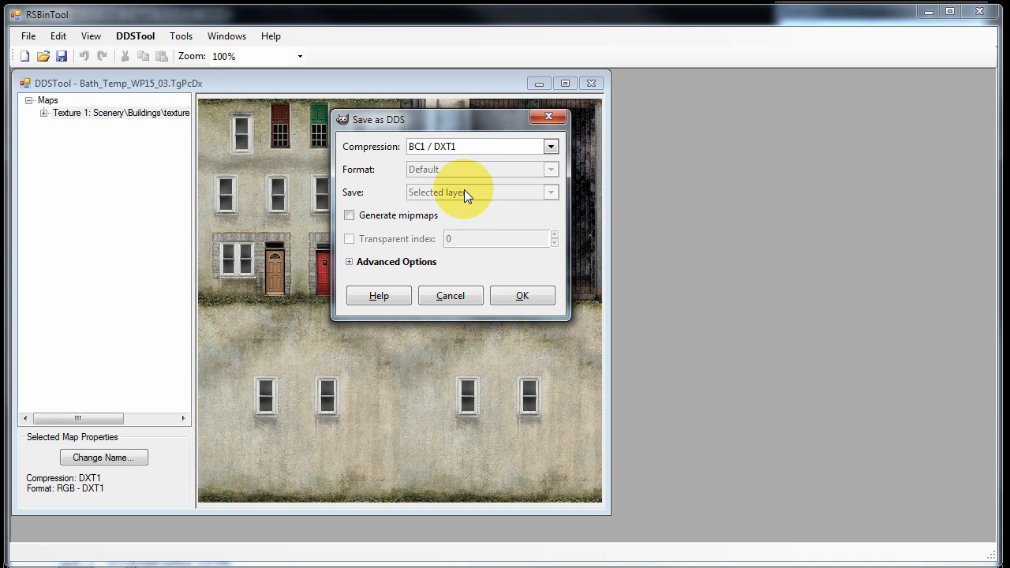
left_click(348, 214)
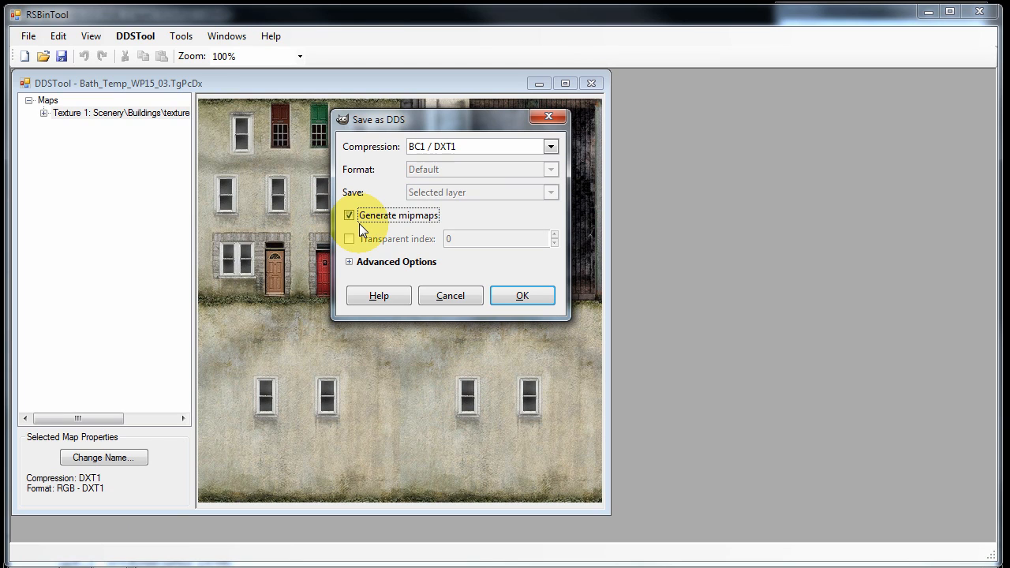
mouse_move(522, 295)
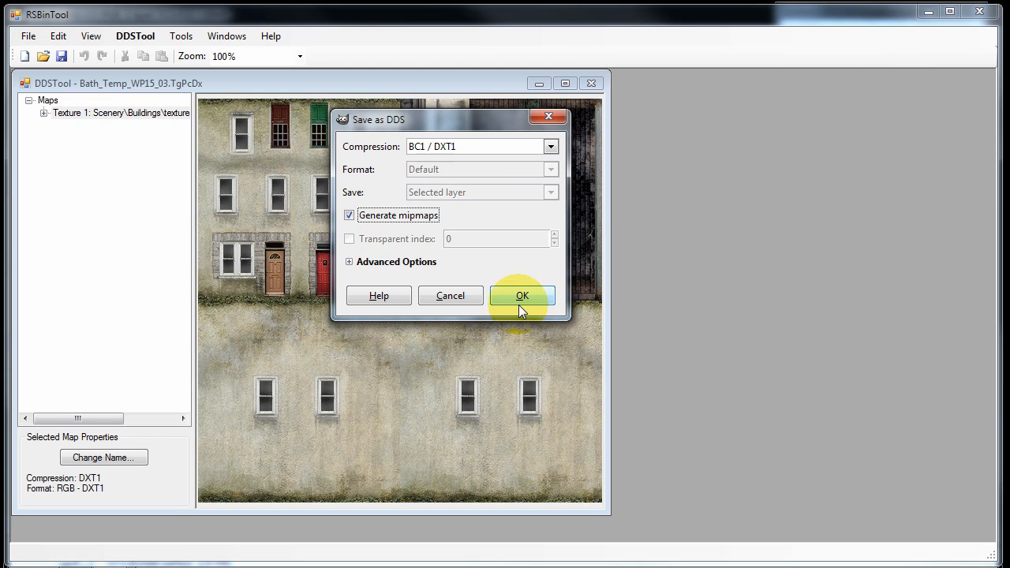
left_click(522, 295)
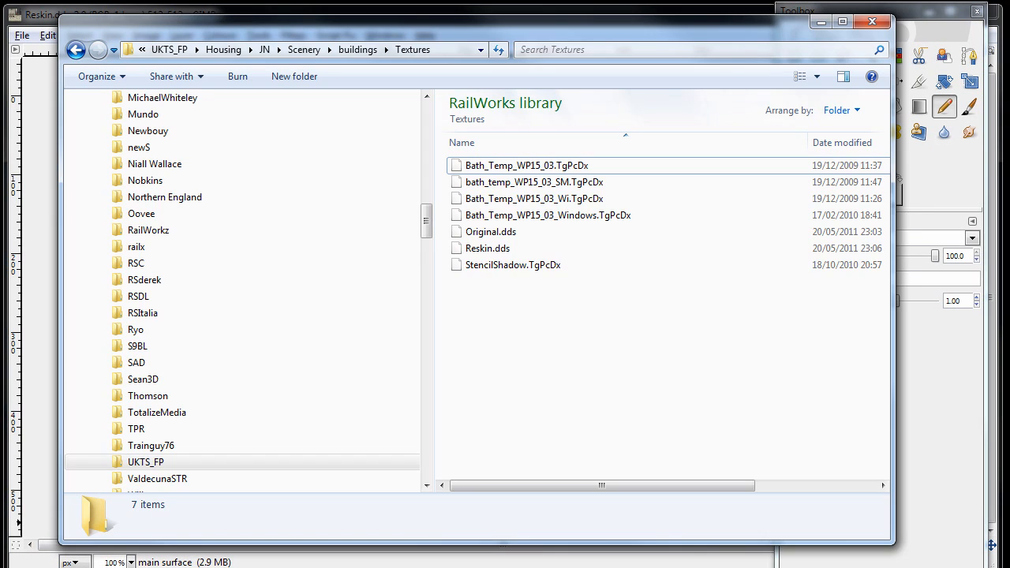
Check Reskin.dds (170 KB) in Textures, then open Bath_Temp_WP15_03.TgPcDx
left_click(488, 248)
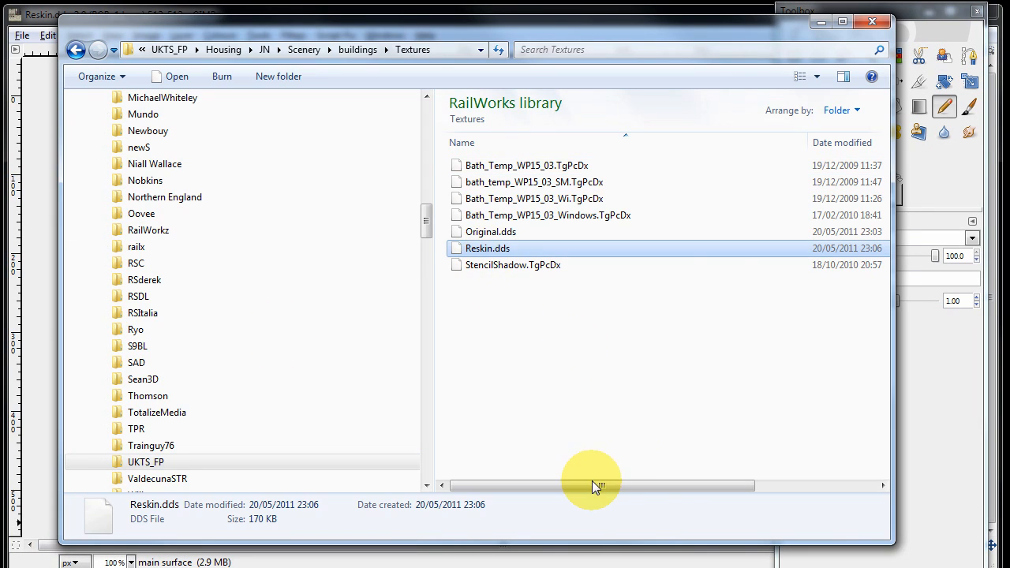
left_click_drag(599, 486, 636, 486)
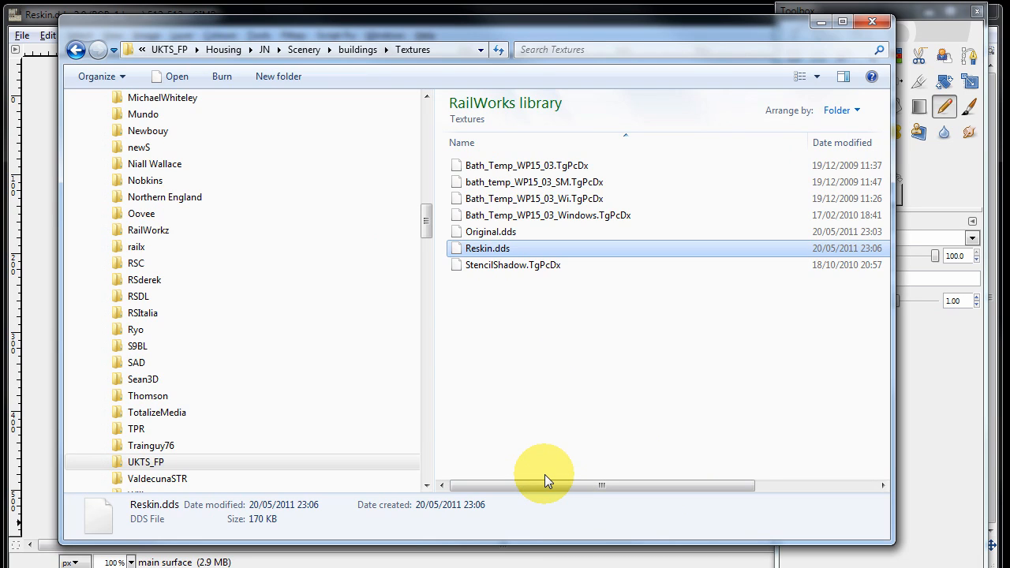
mouse_move(232, 543)
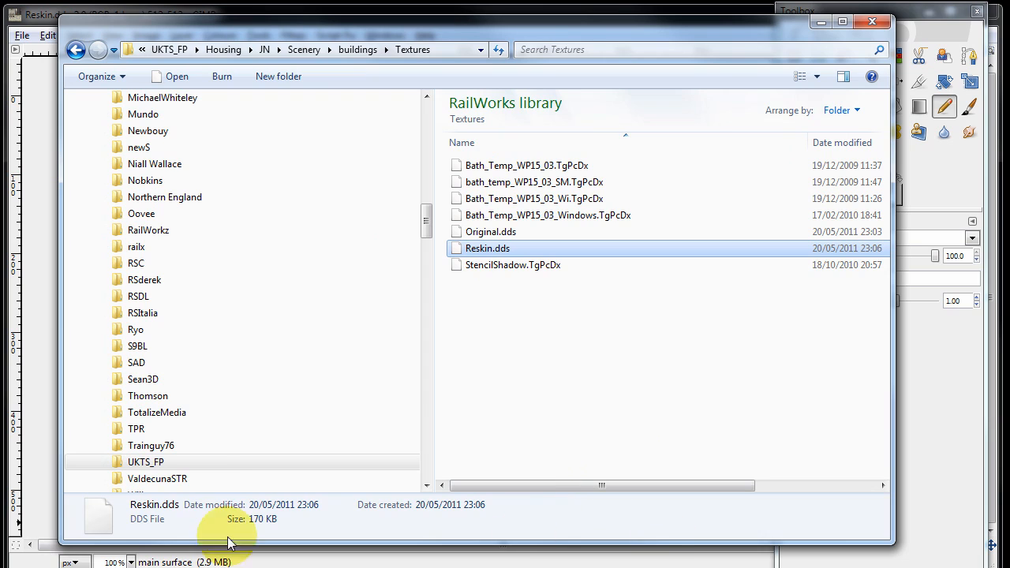
left_click(526, 164)
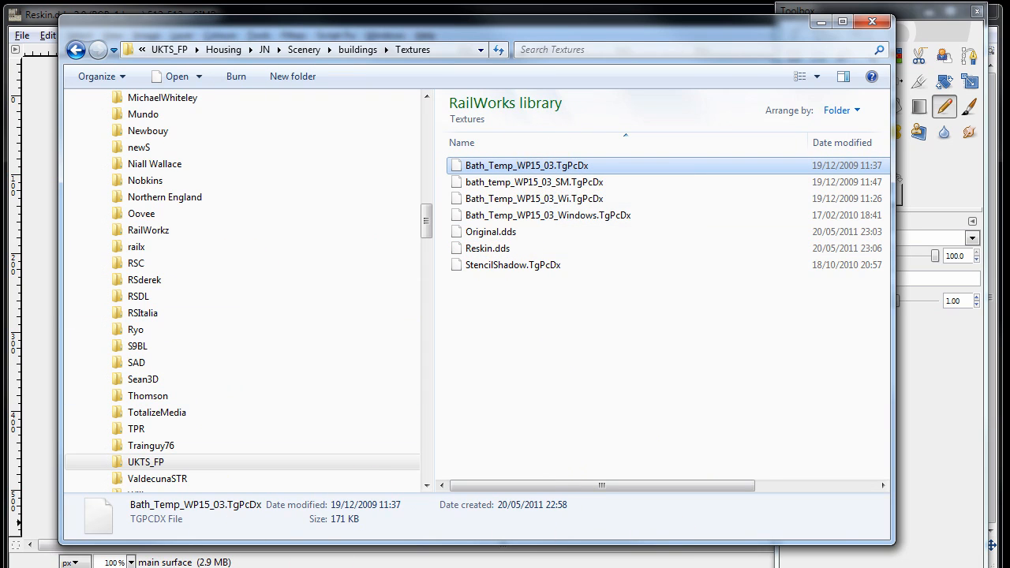
double_click(526, 165)
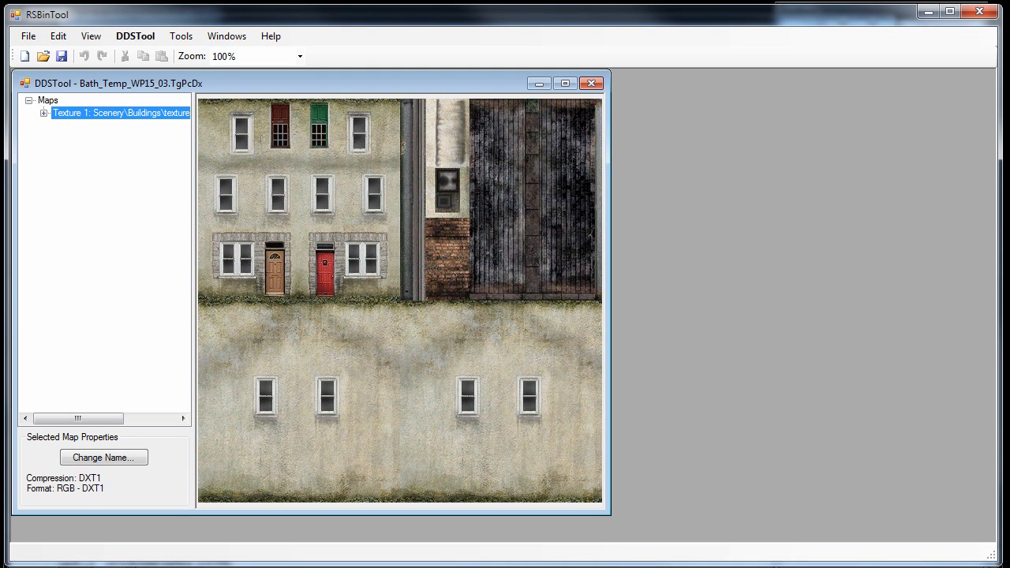
mouse_move(134, 35)
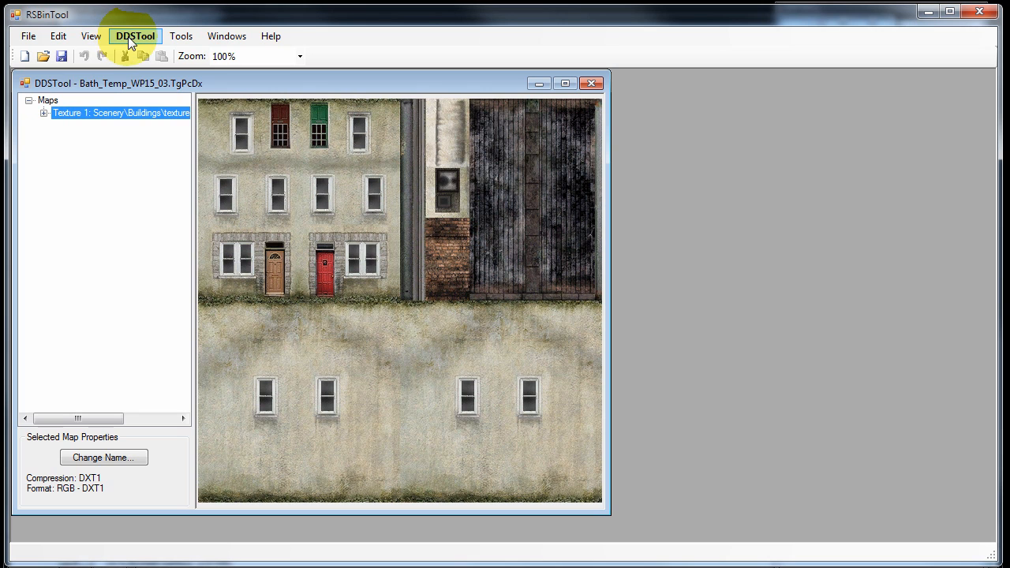
Import Reskin.dds via DDSTool > Import DDS Data into the house texture
left_click(135, 35)
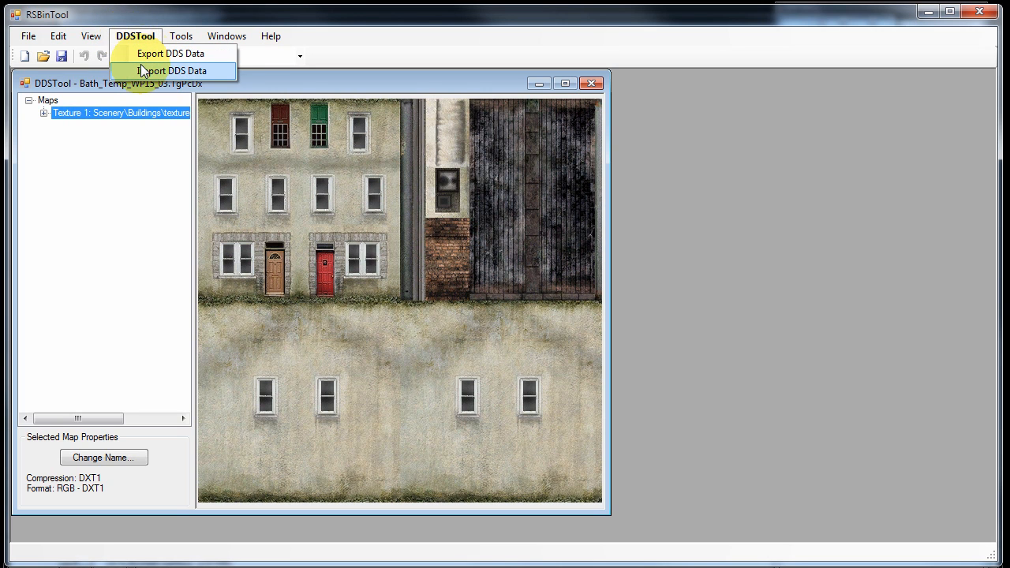
left_click(171, 70)
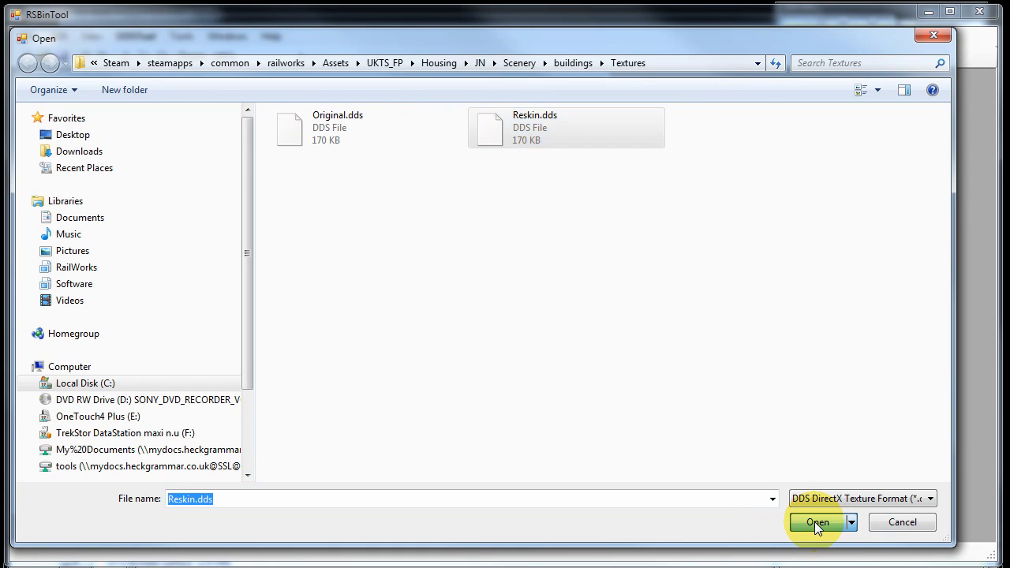
left_click(818, 522)
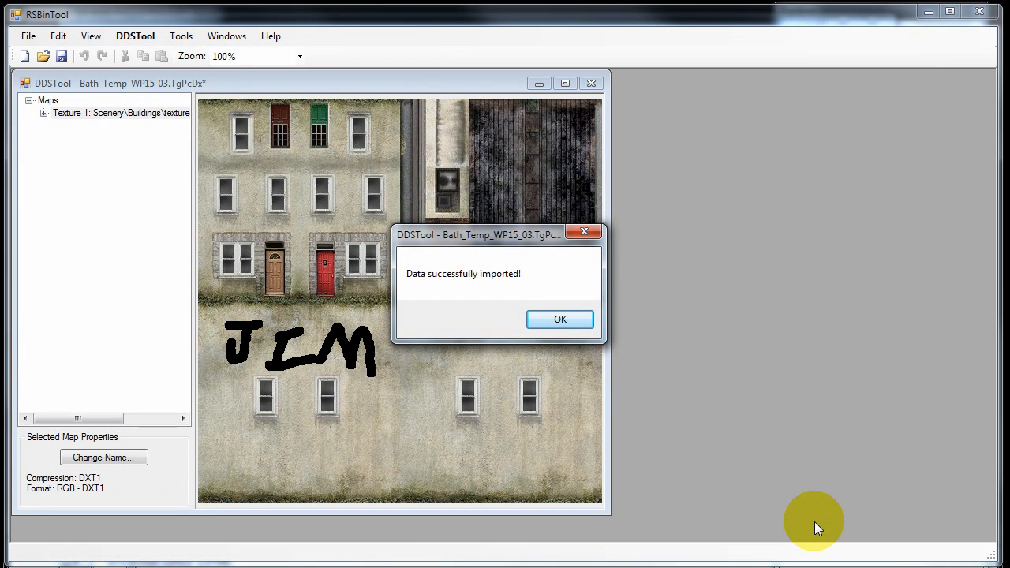
Dismiss the import message and save Bath_Temp_WP15_03.TgPcDx via File > Save
left_click(559, 319)
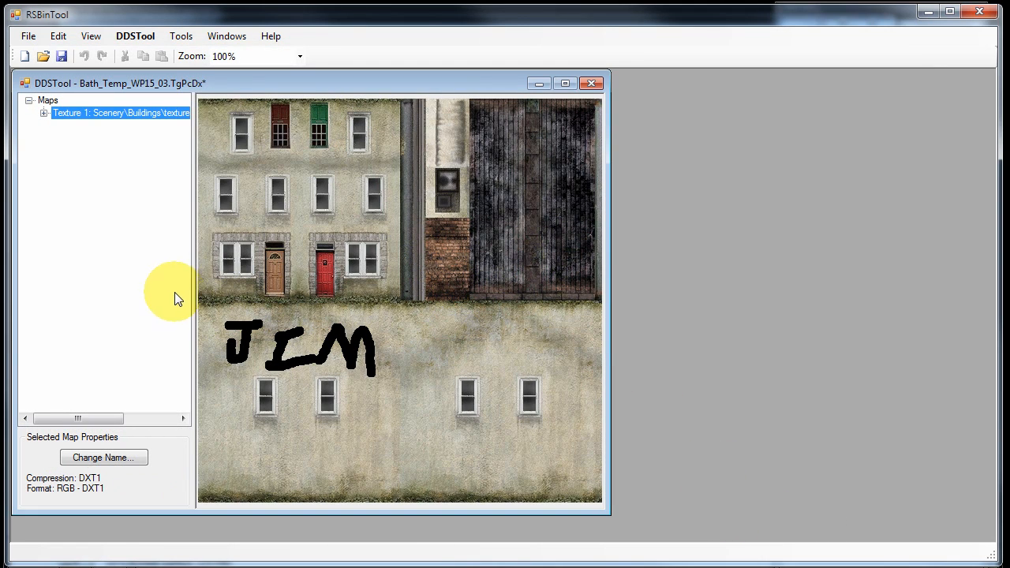
mouse_move(253, 402)
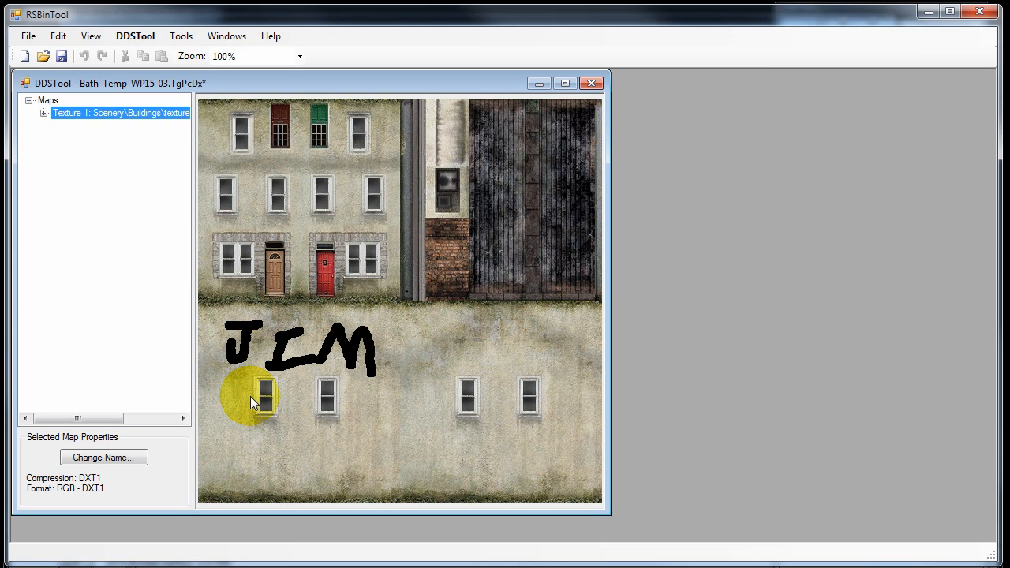
mouse_move(327, 360)
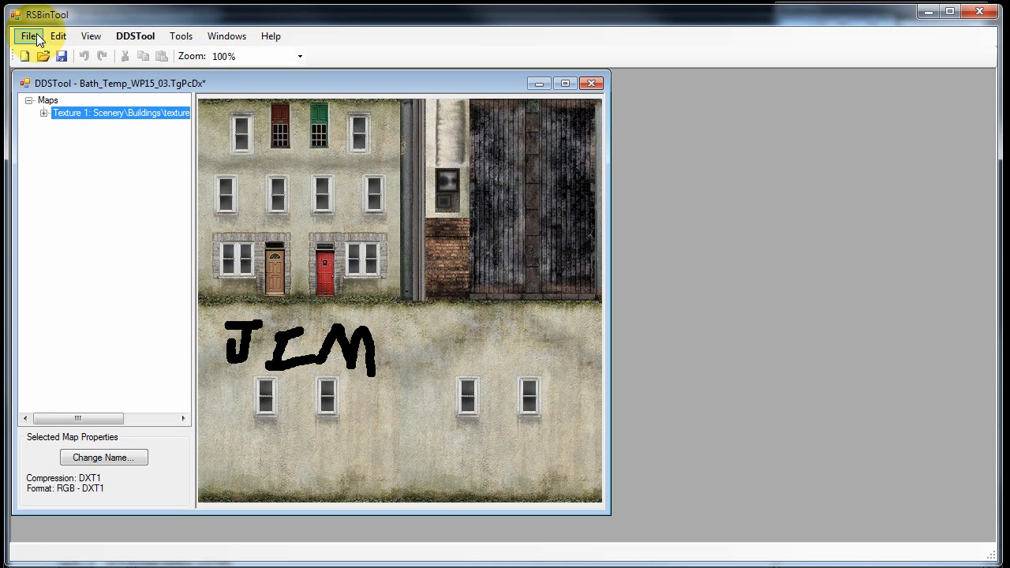
left_click(29, 35)
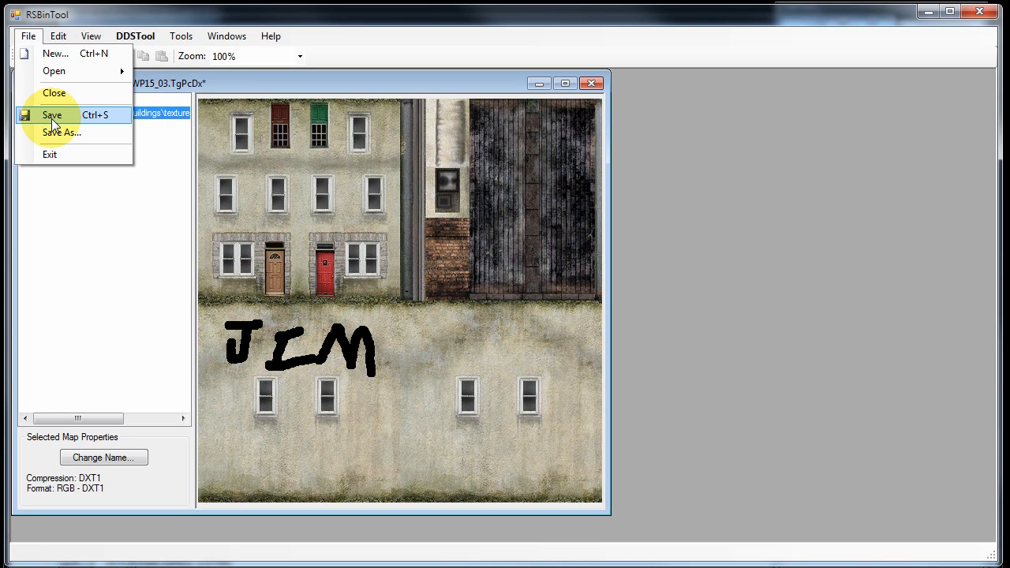
left_click(51, 115)
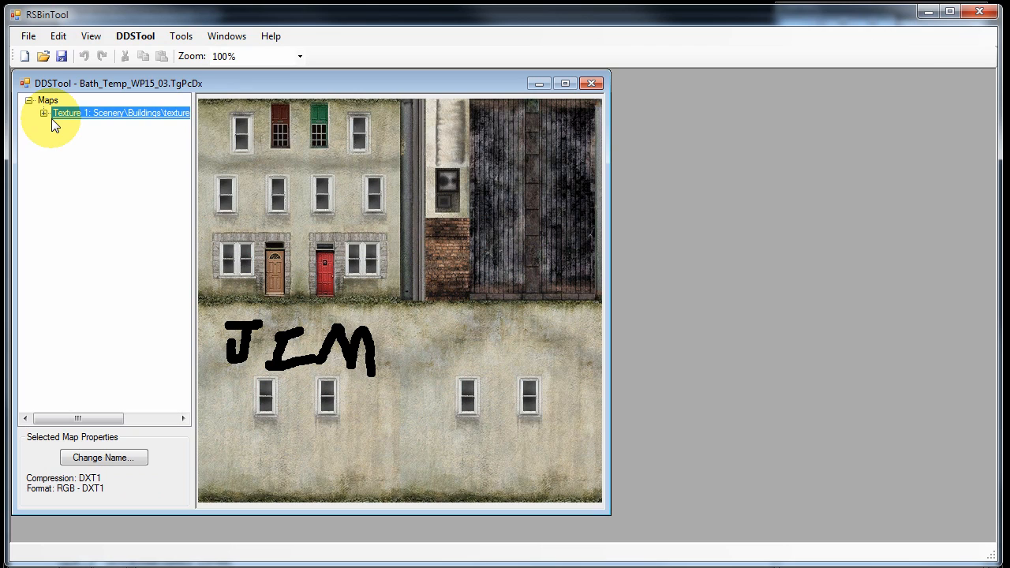